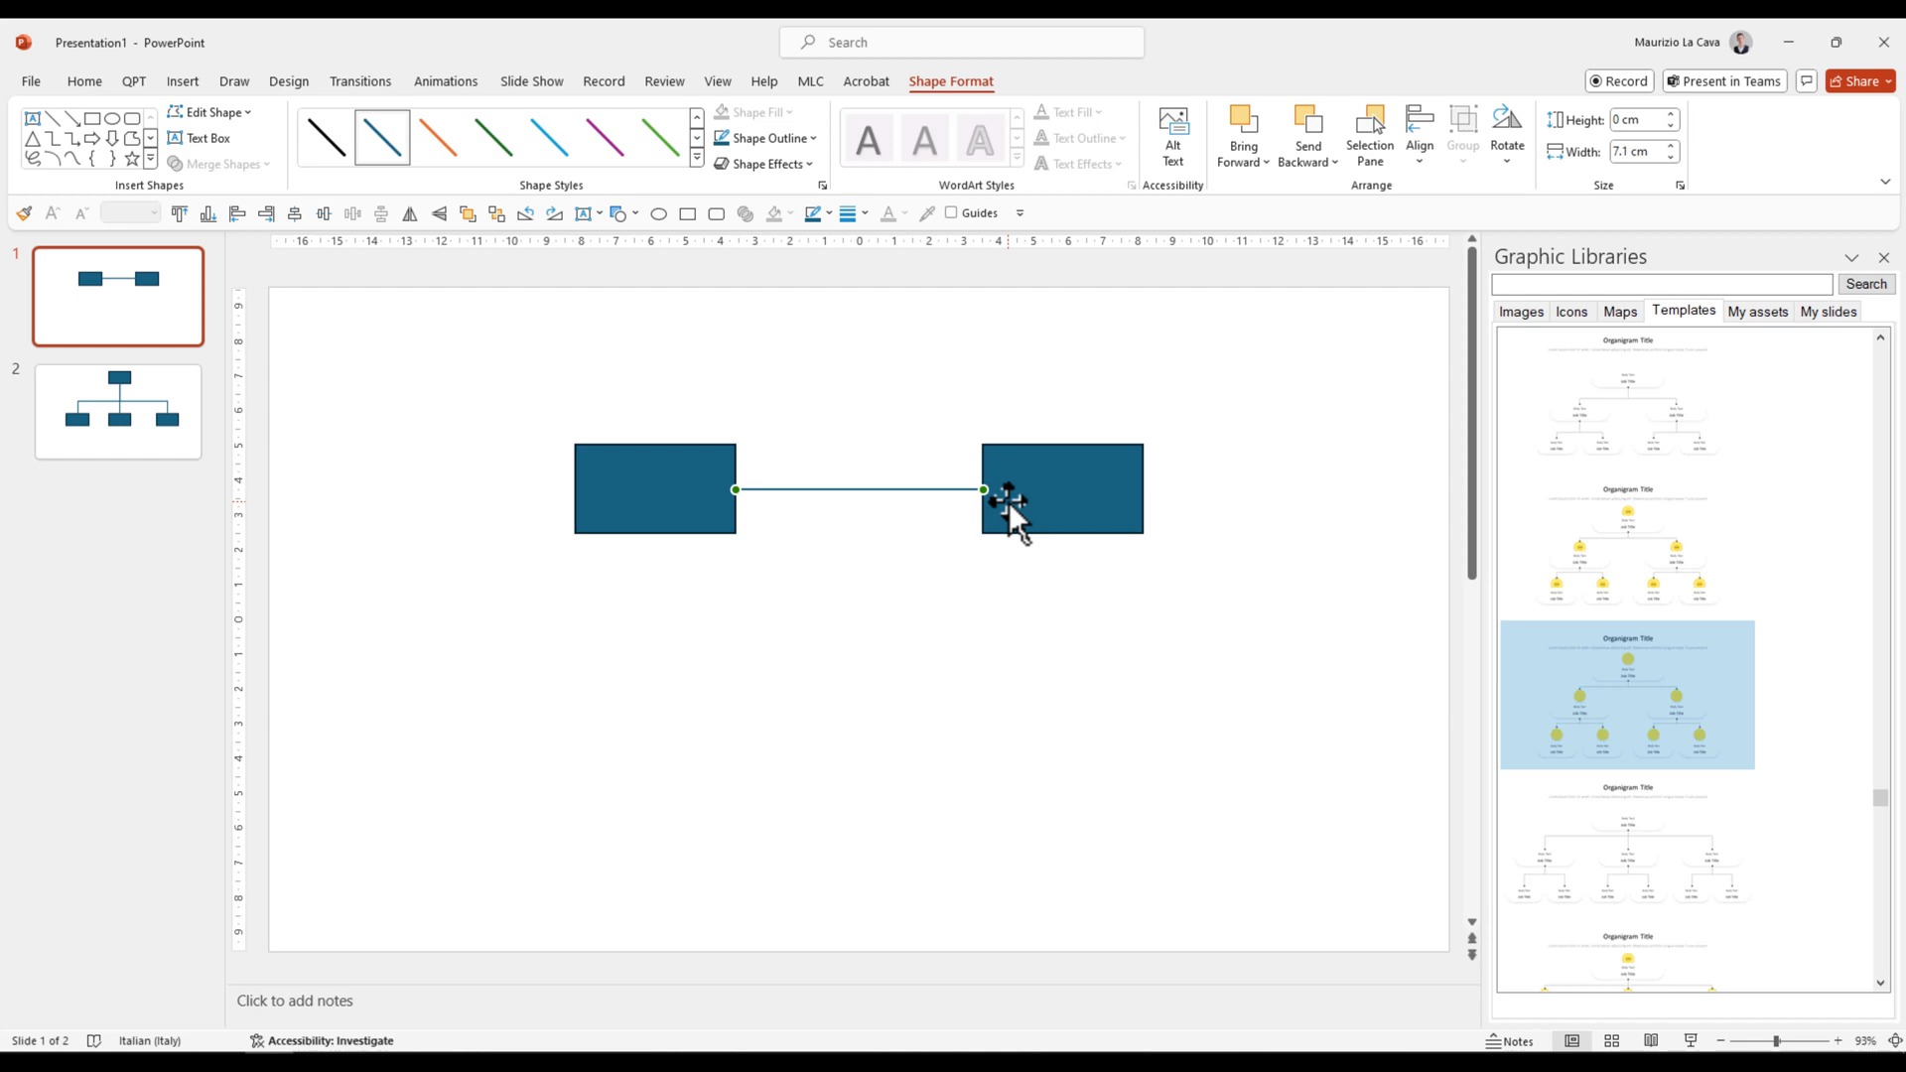
mouse_move(1039, 505)
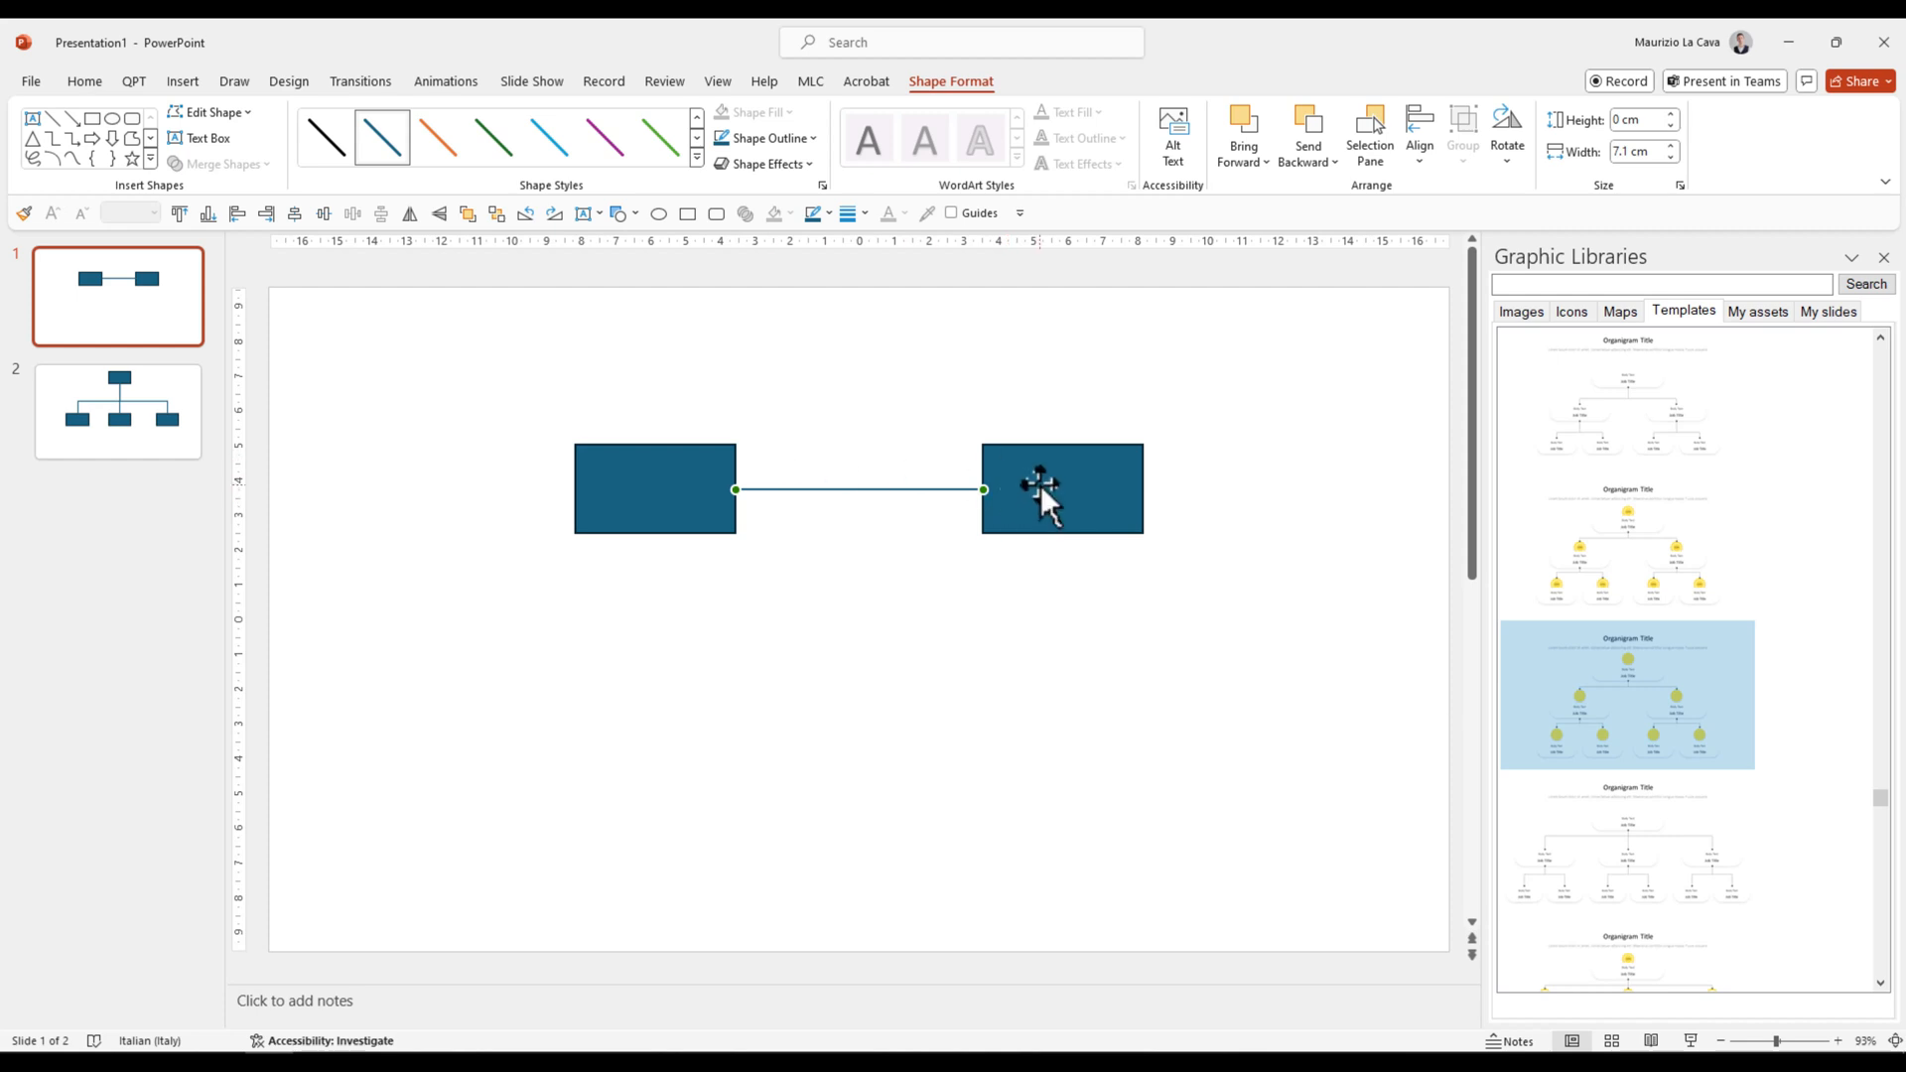
mouse_move(1039, 474)
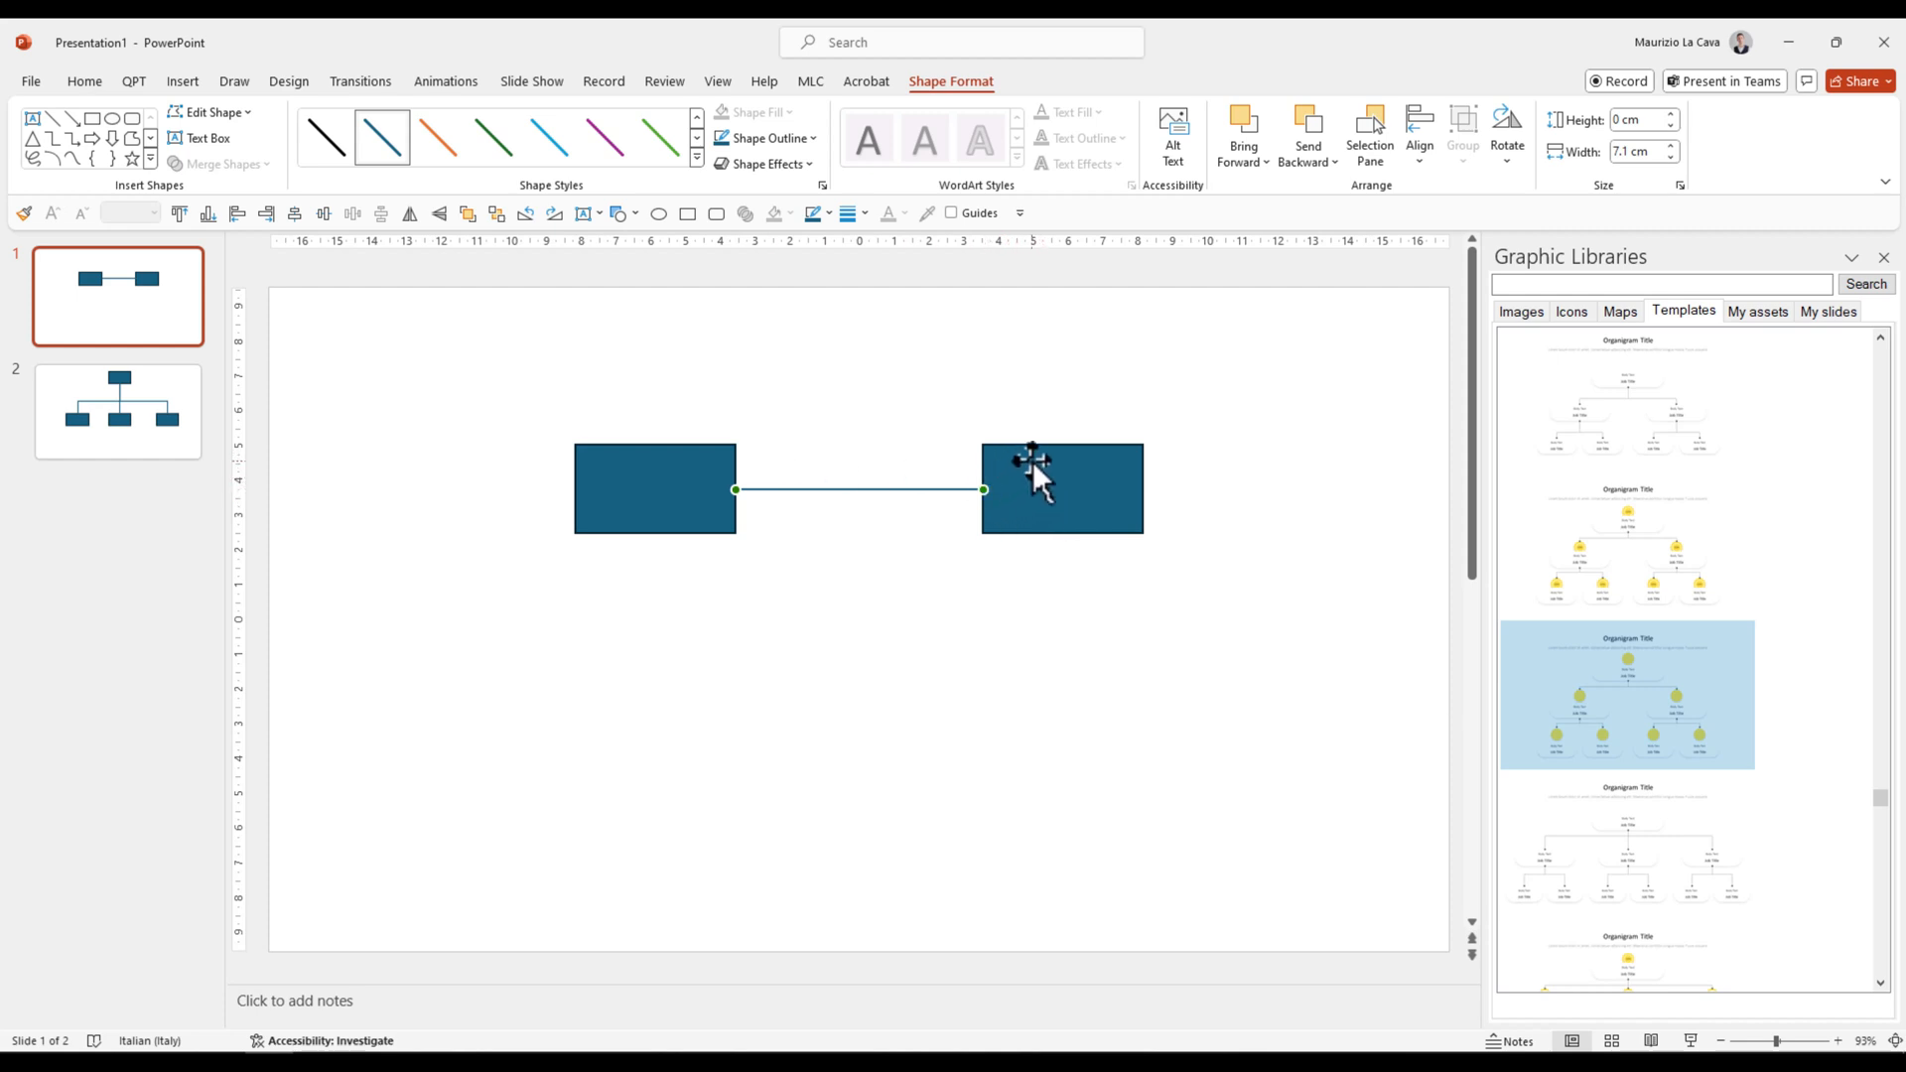
mouse_move(1061, 504)
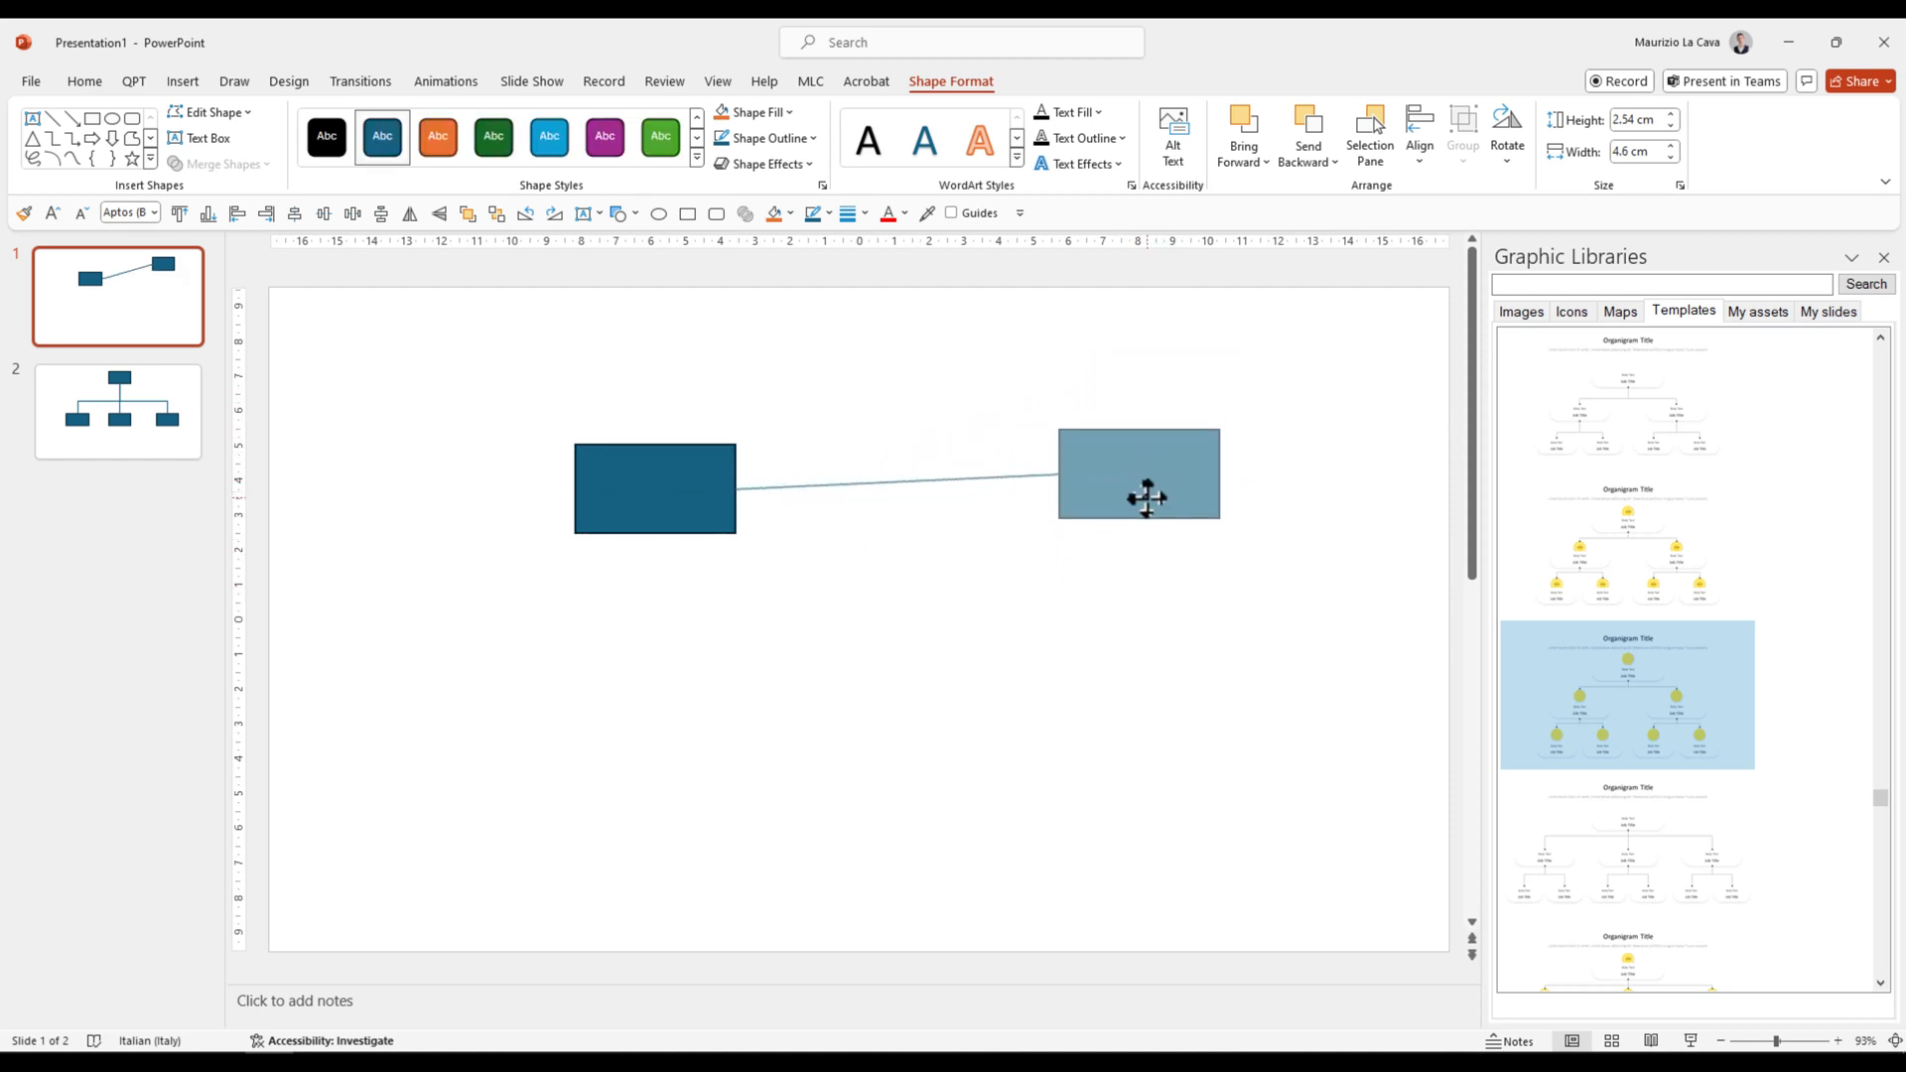
- Change the line between the two rectangles to an Elbow Connector via Connector Types
right_click(899, 490)
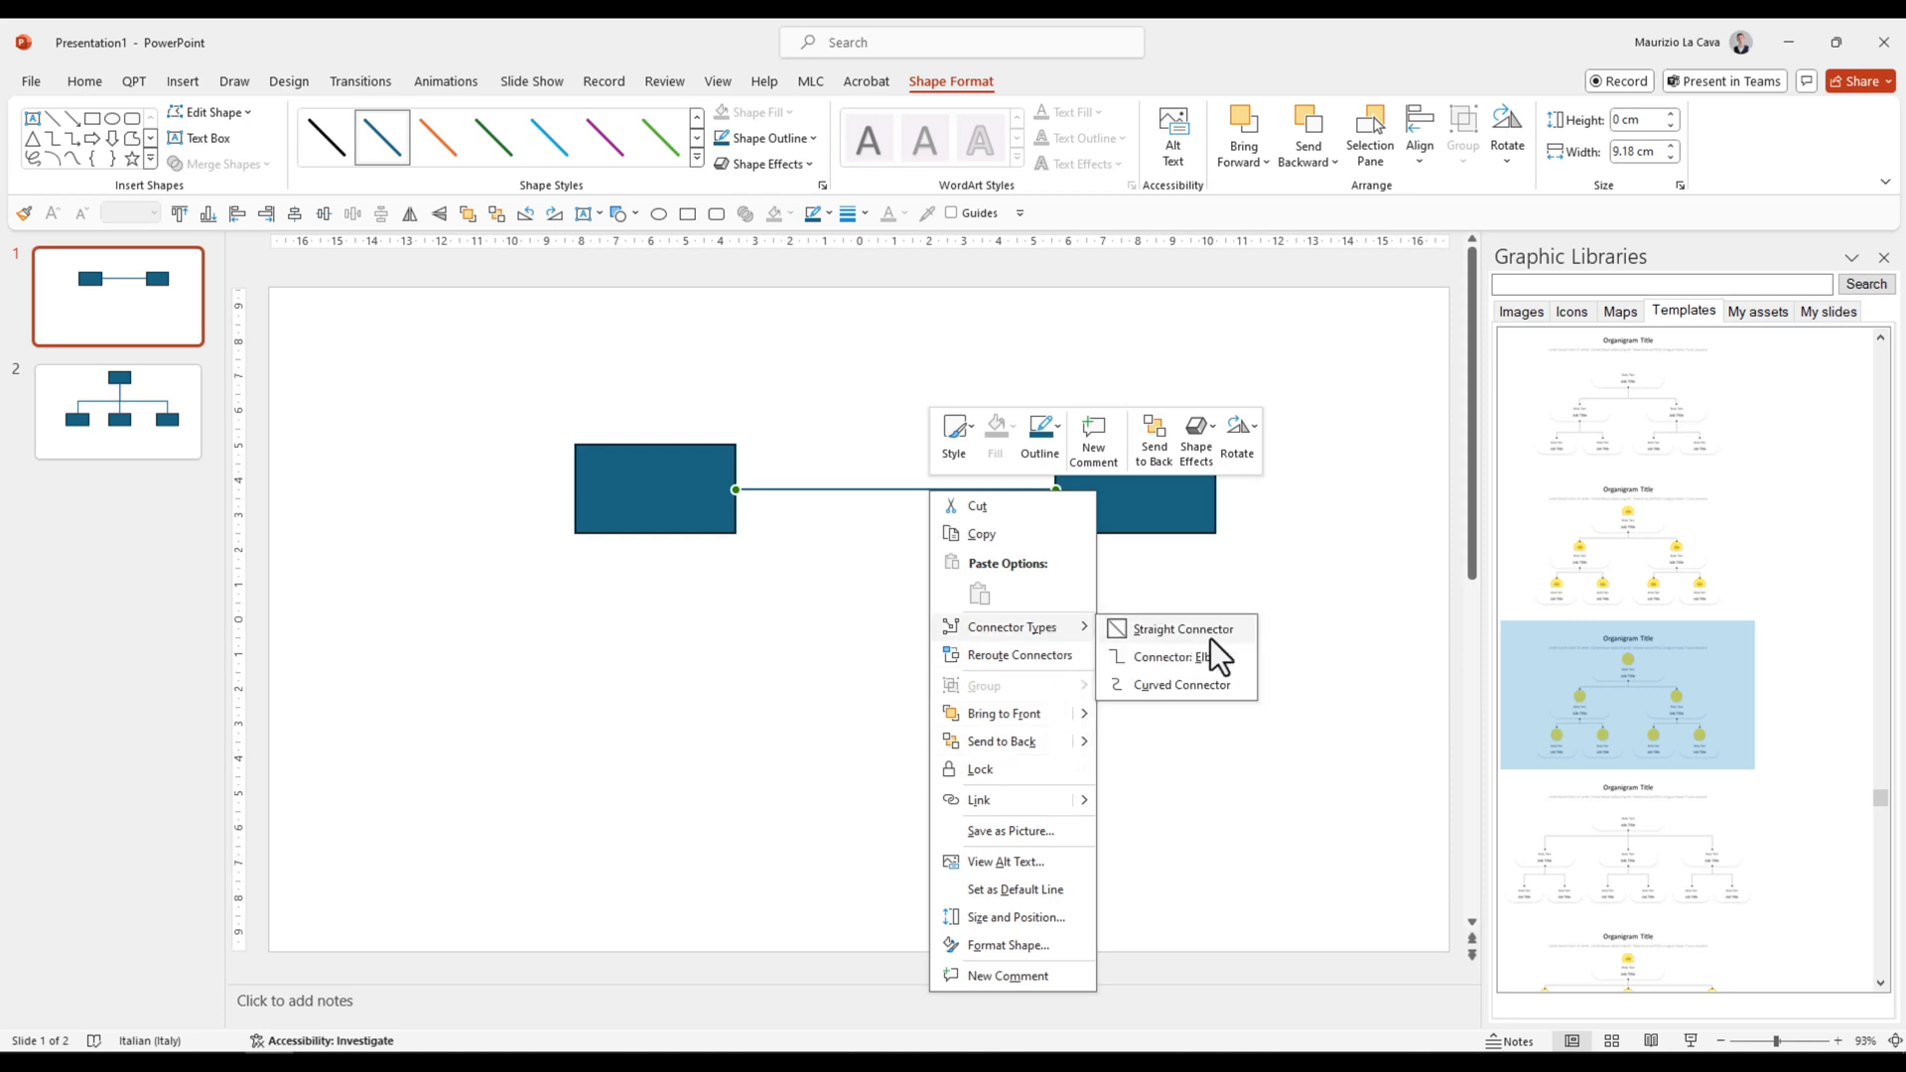
click(1171, 657)
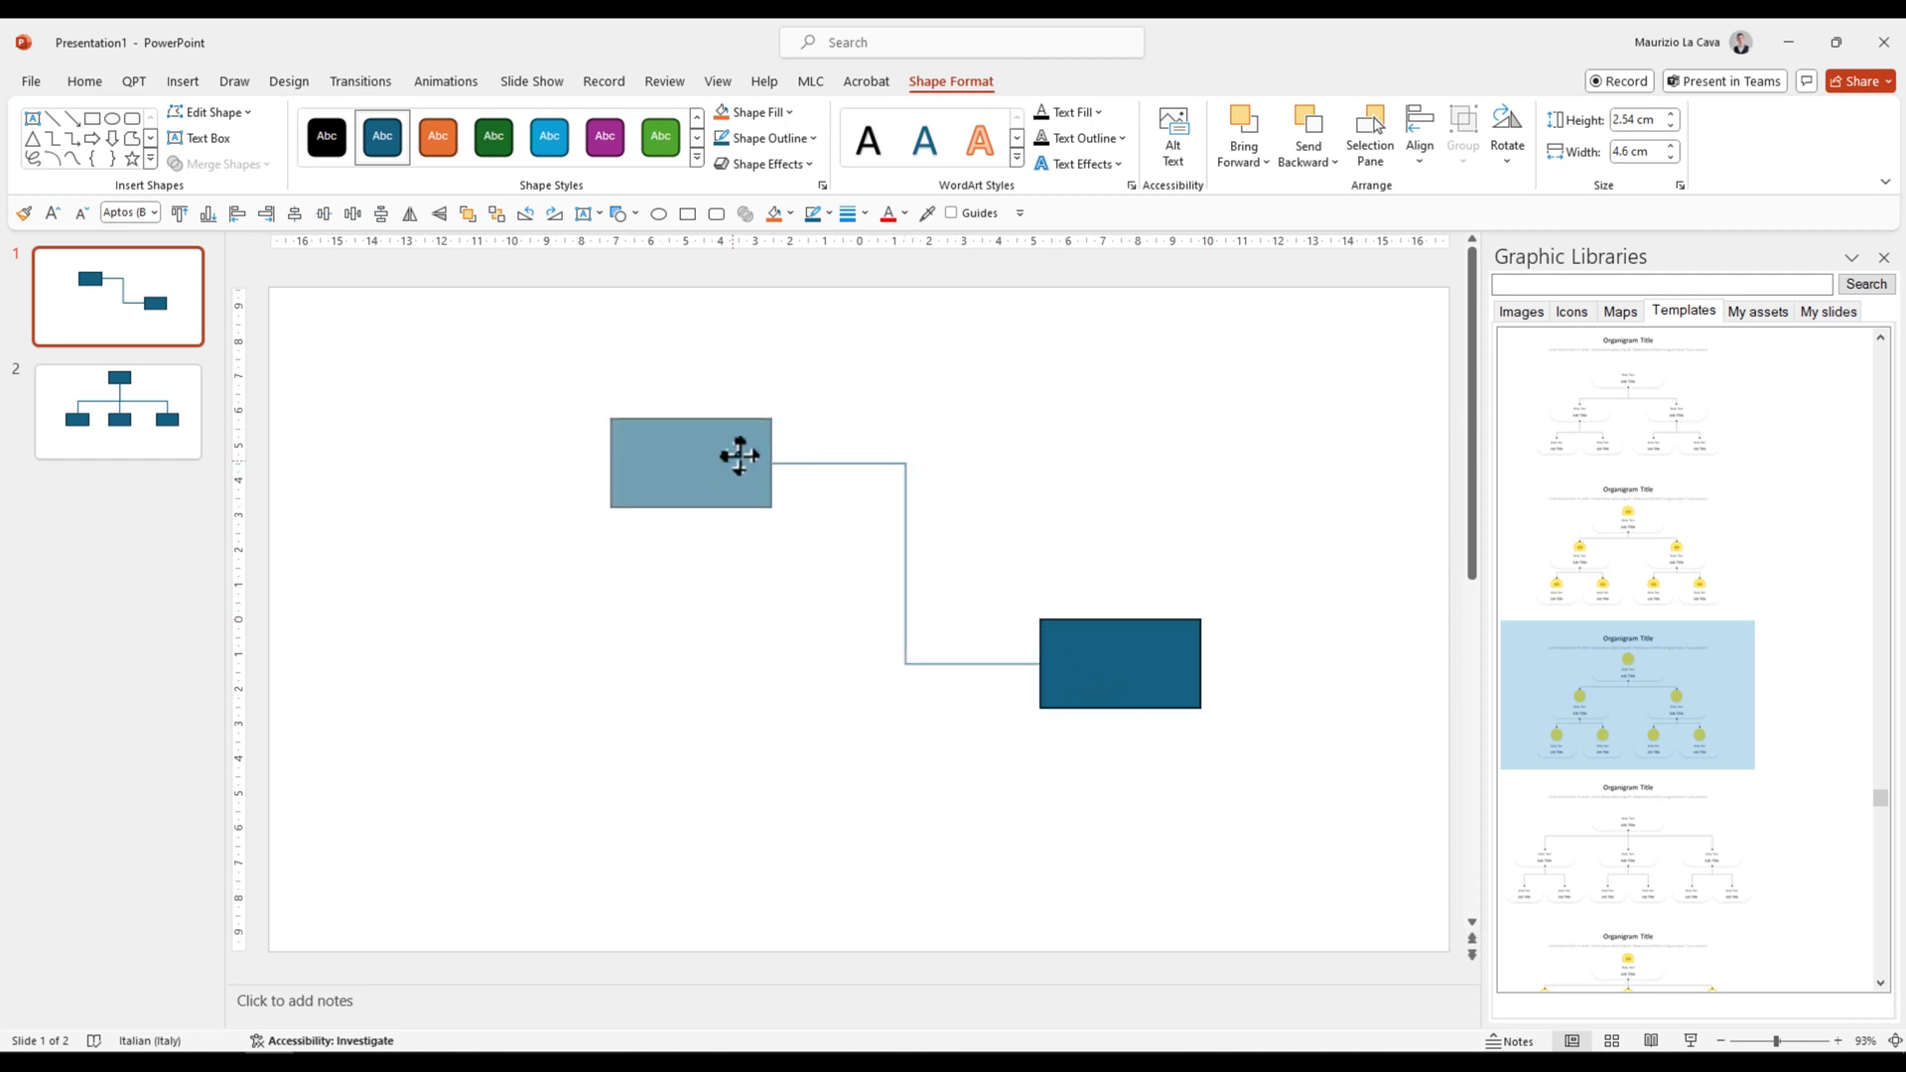
- On slide 2, move the lower boxes so the left box sits level with the middle one, connectors following
click(117, 411)
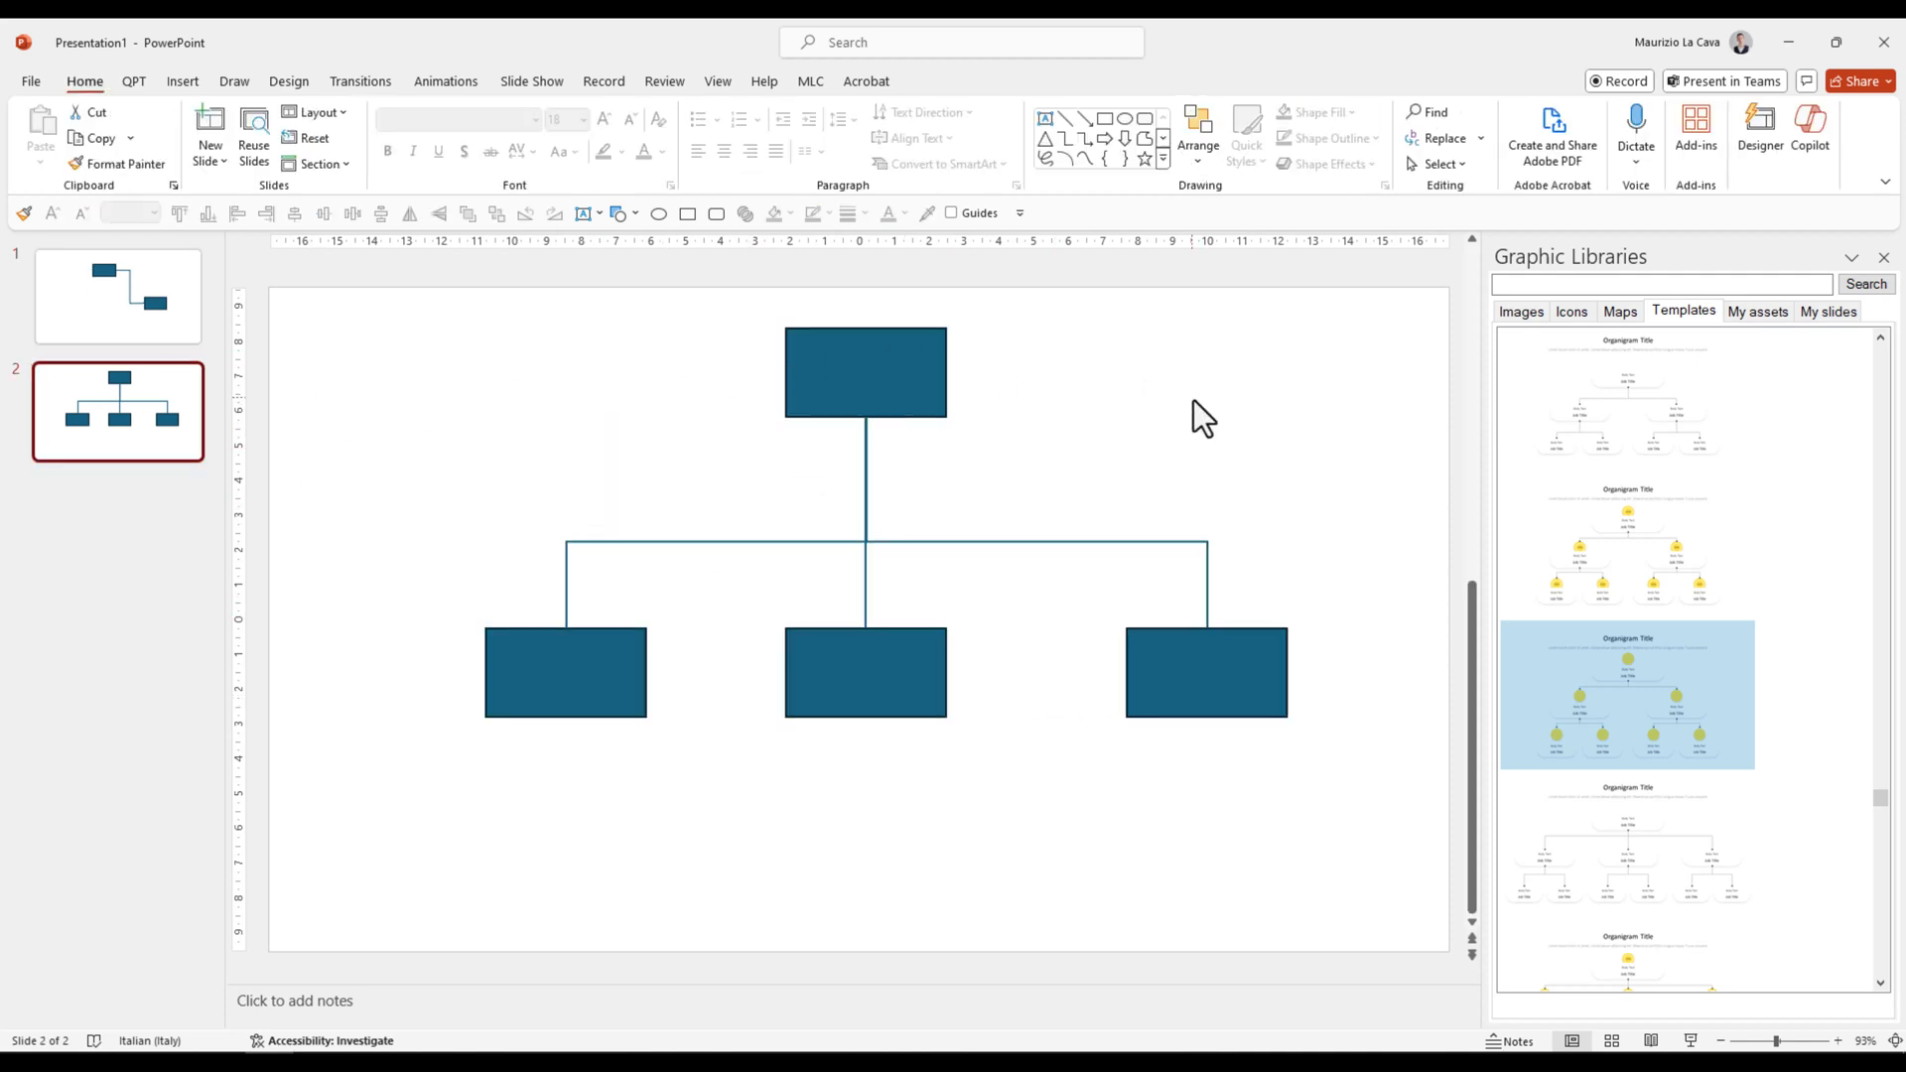
mouse_move(899, 550)
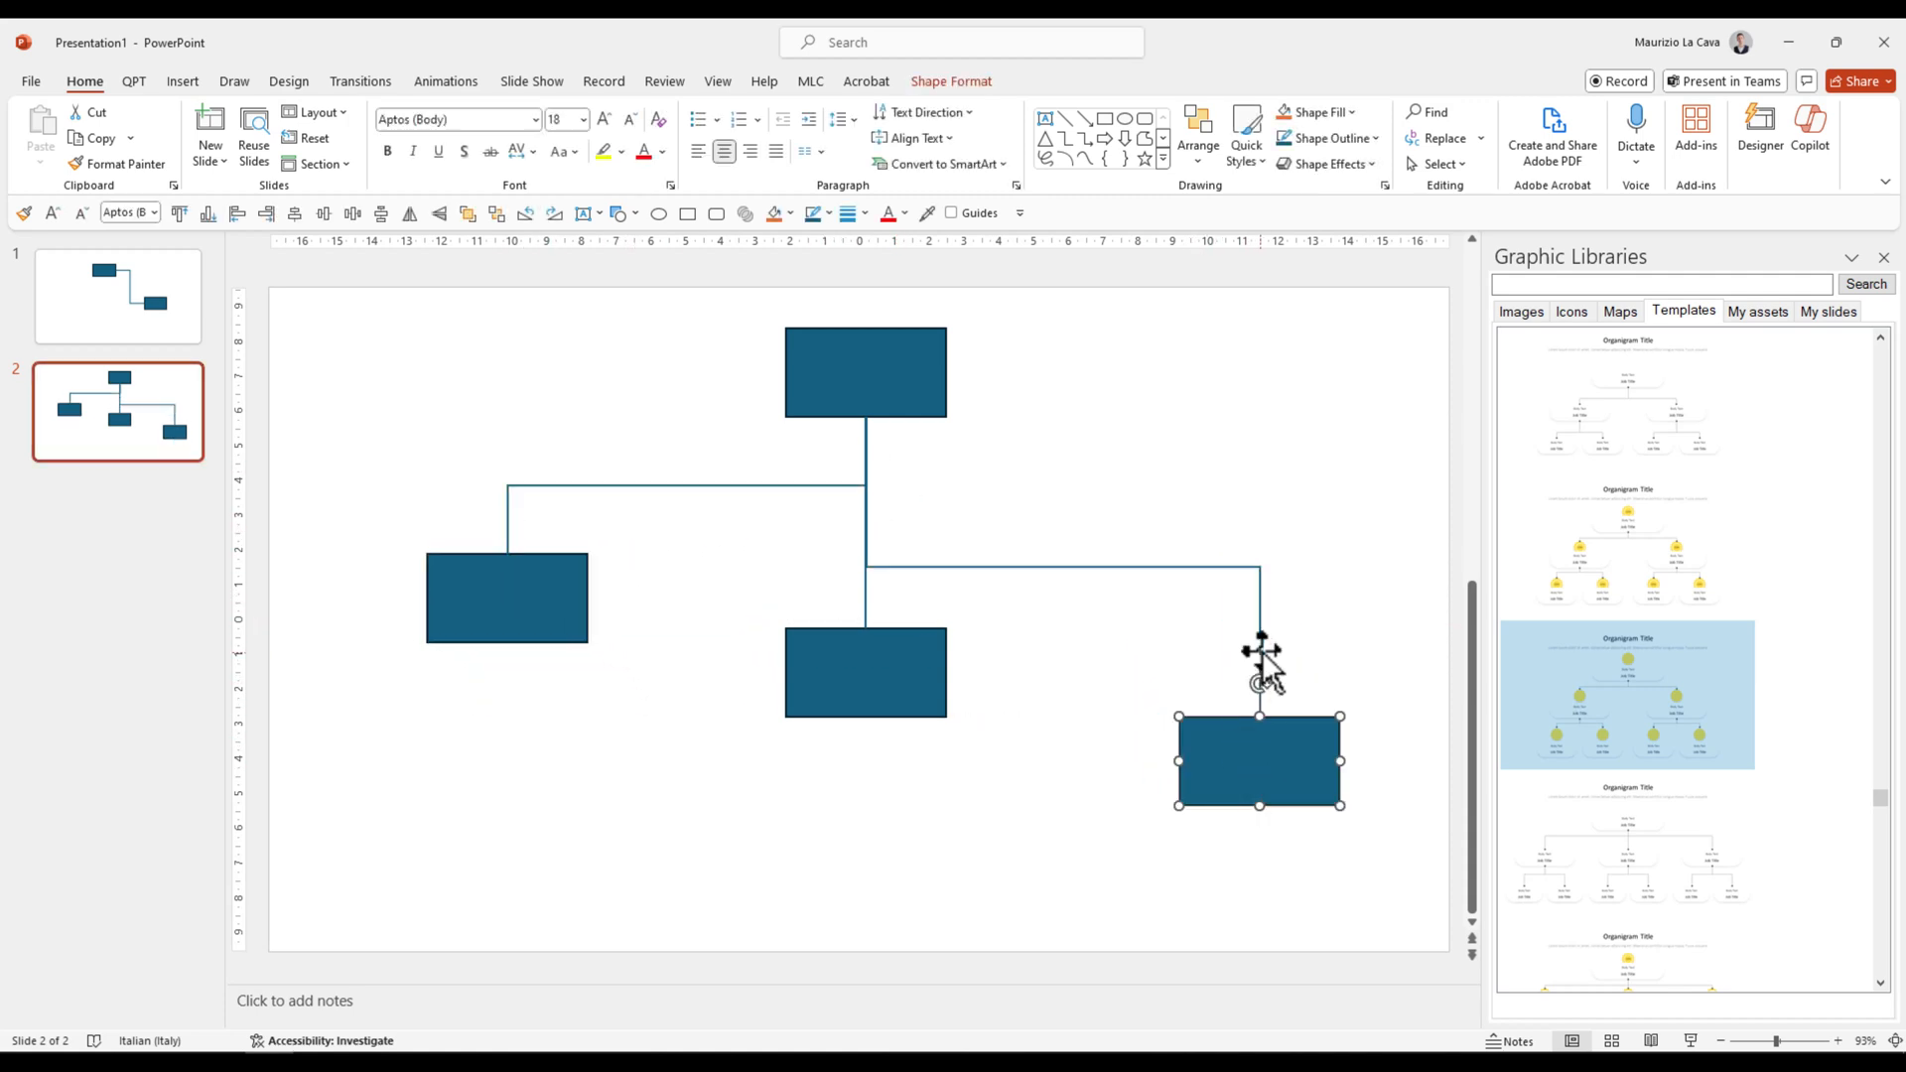
mouse_move(637, 486)
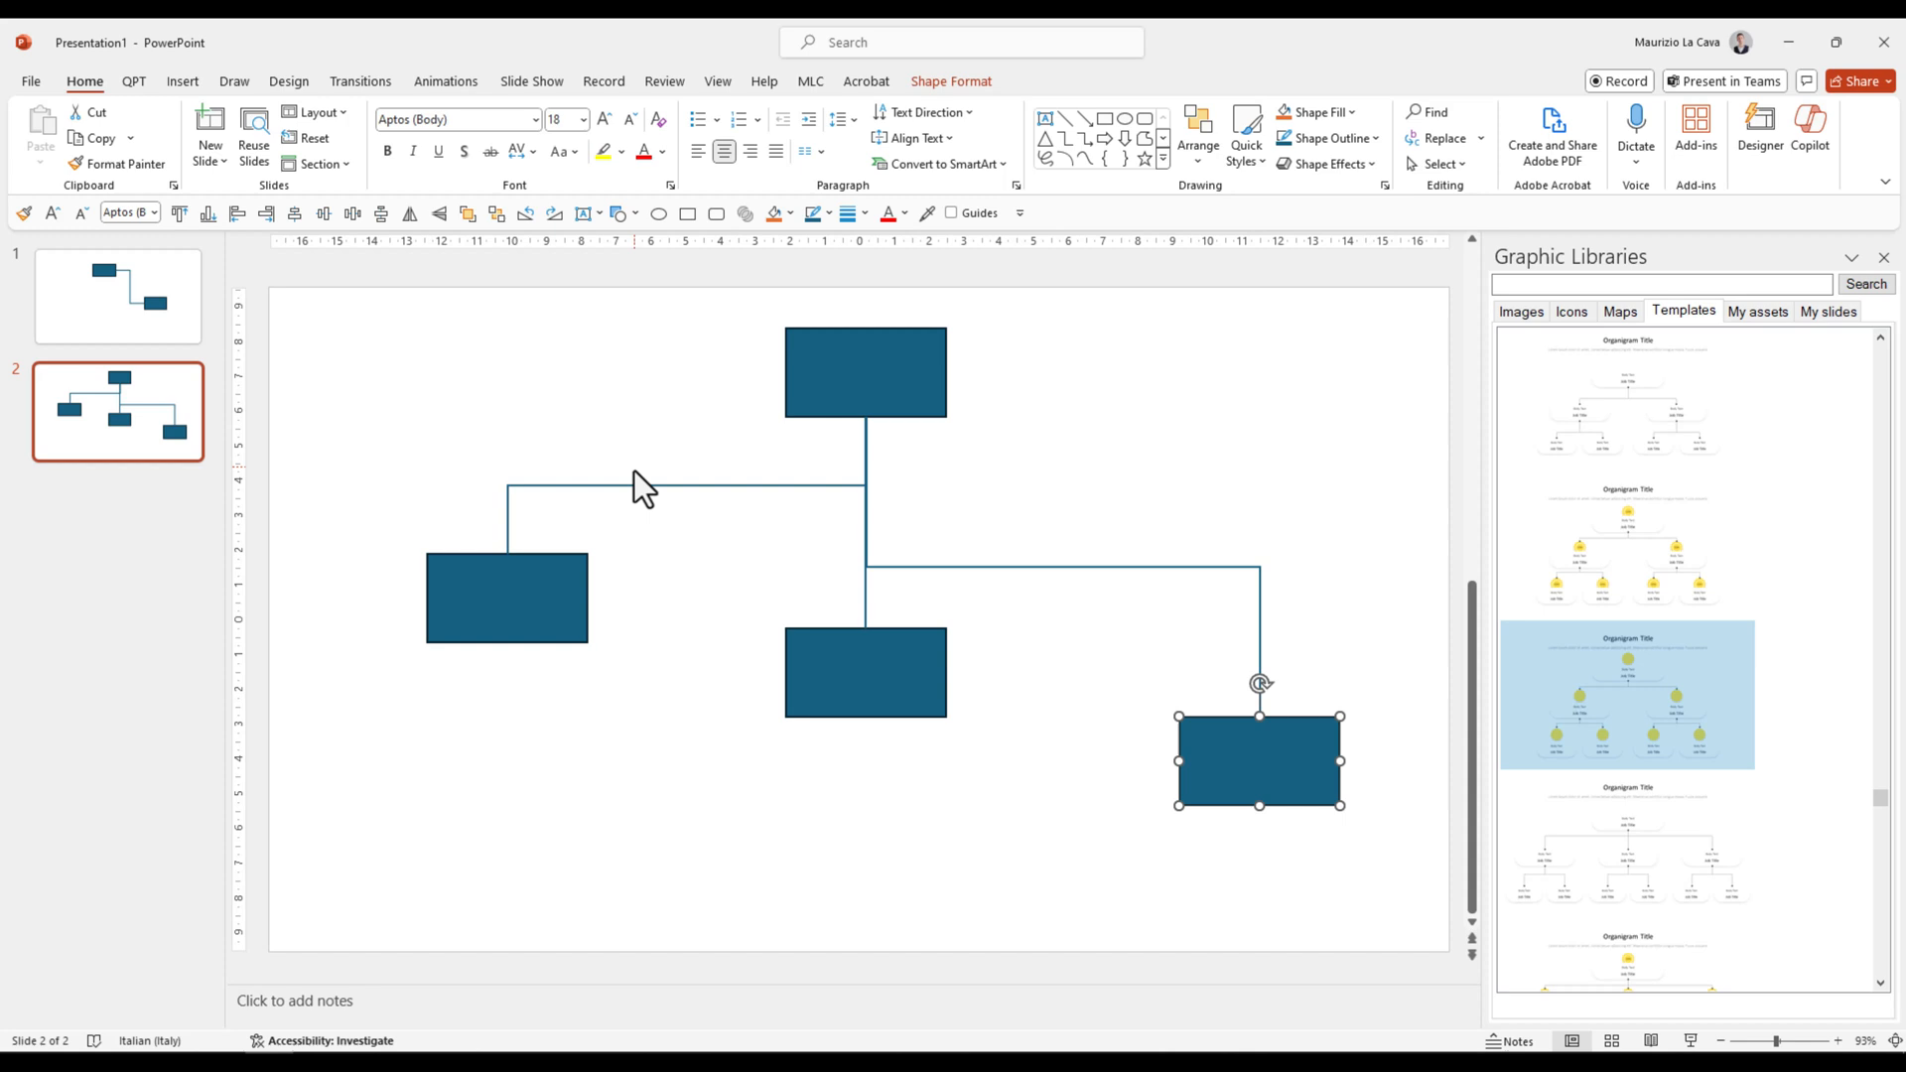
click(685, 486)
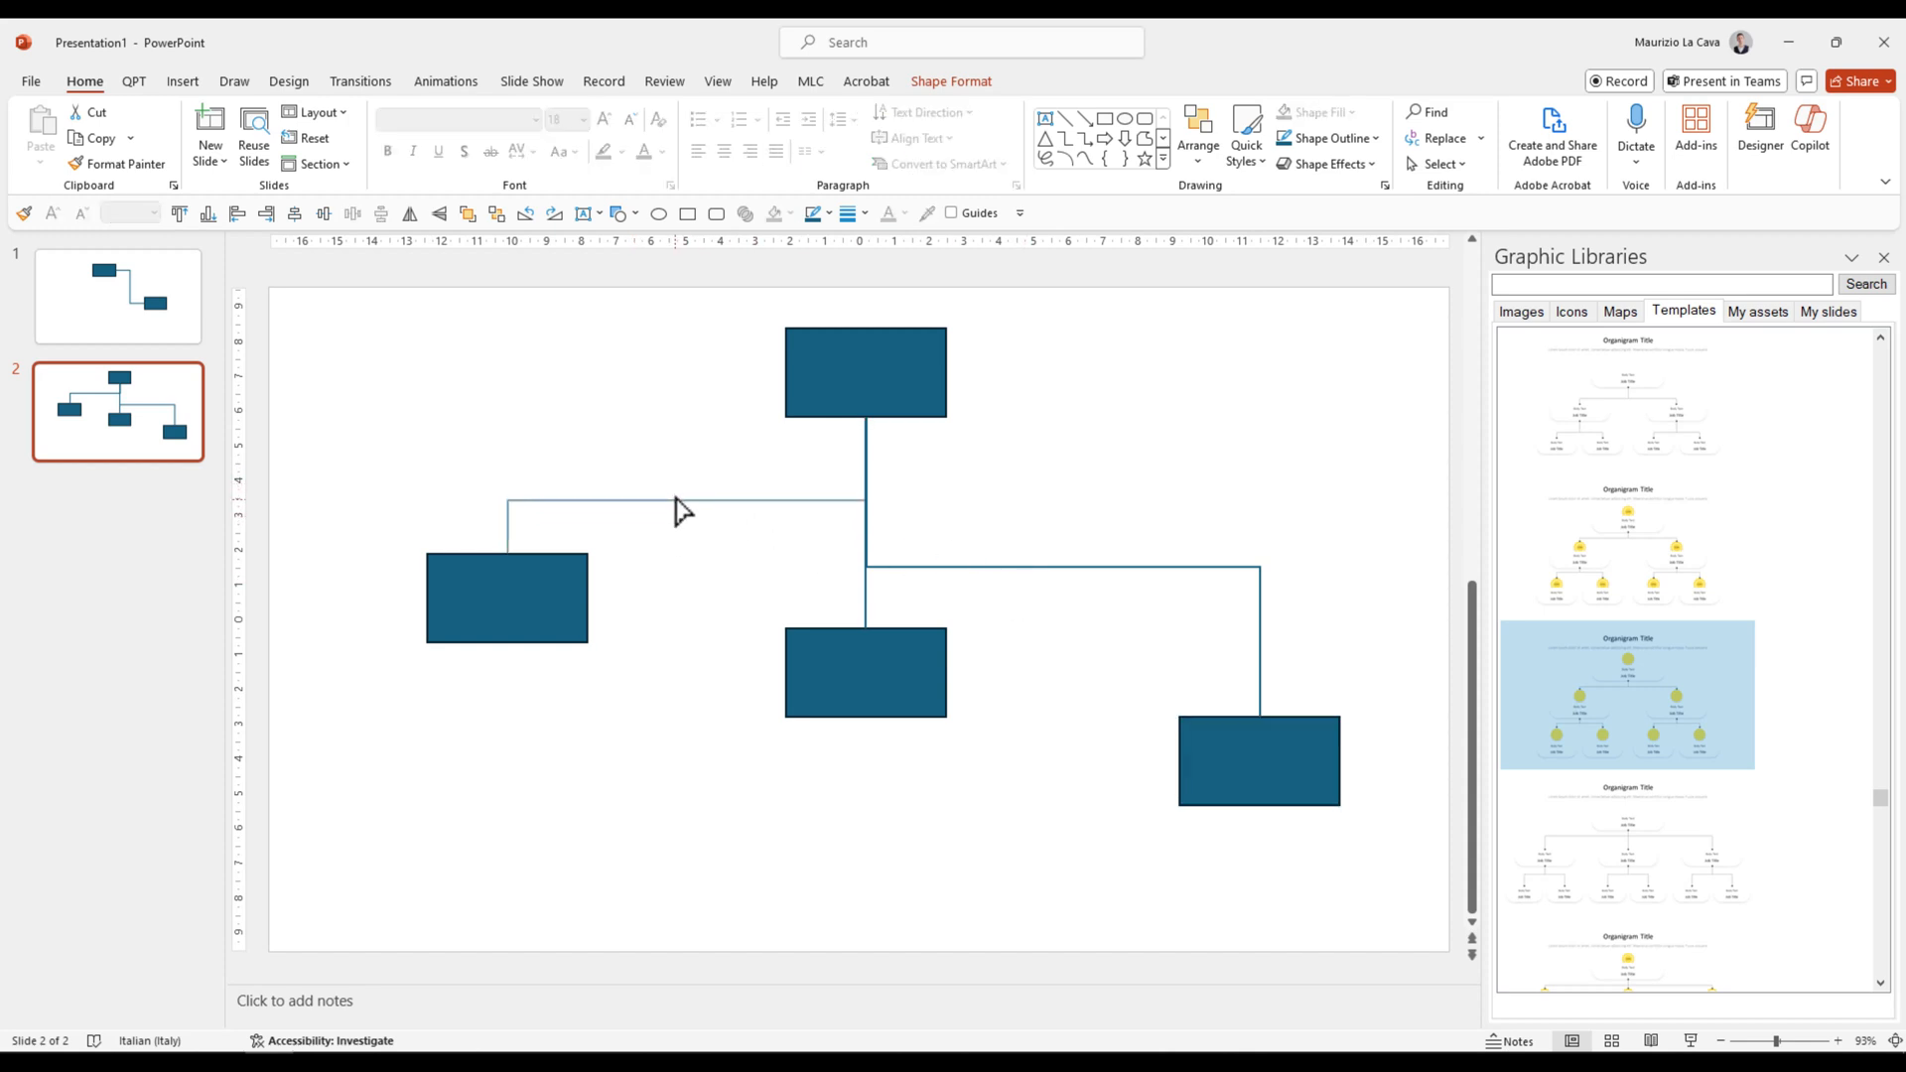
click(506, 597)
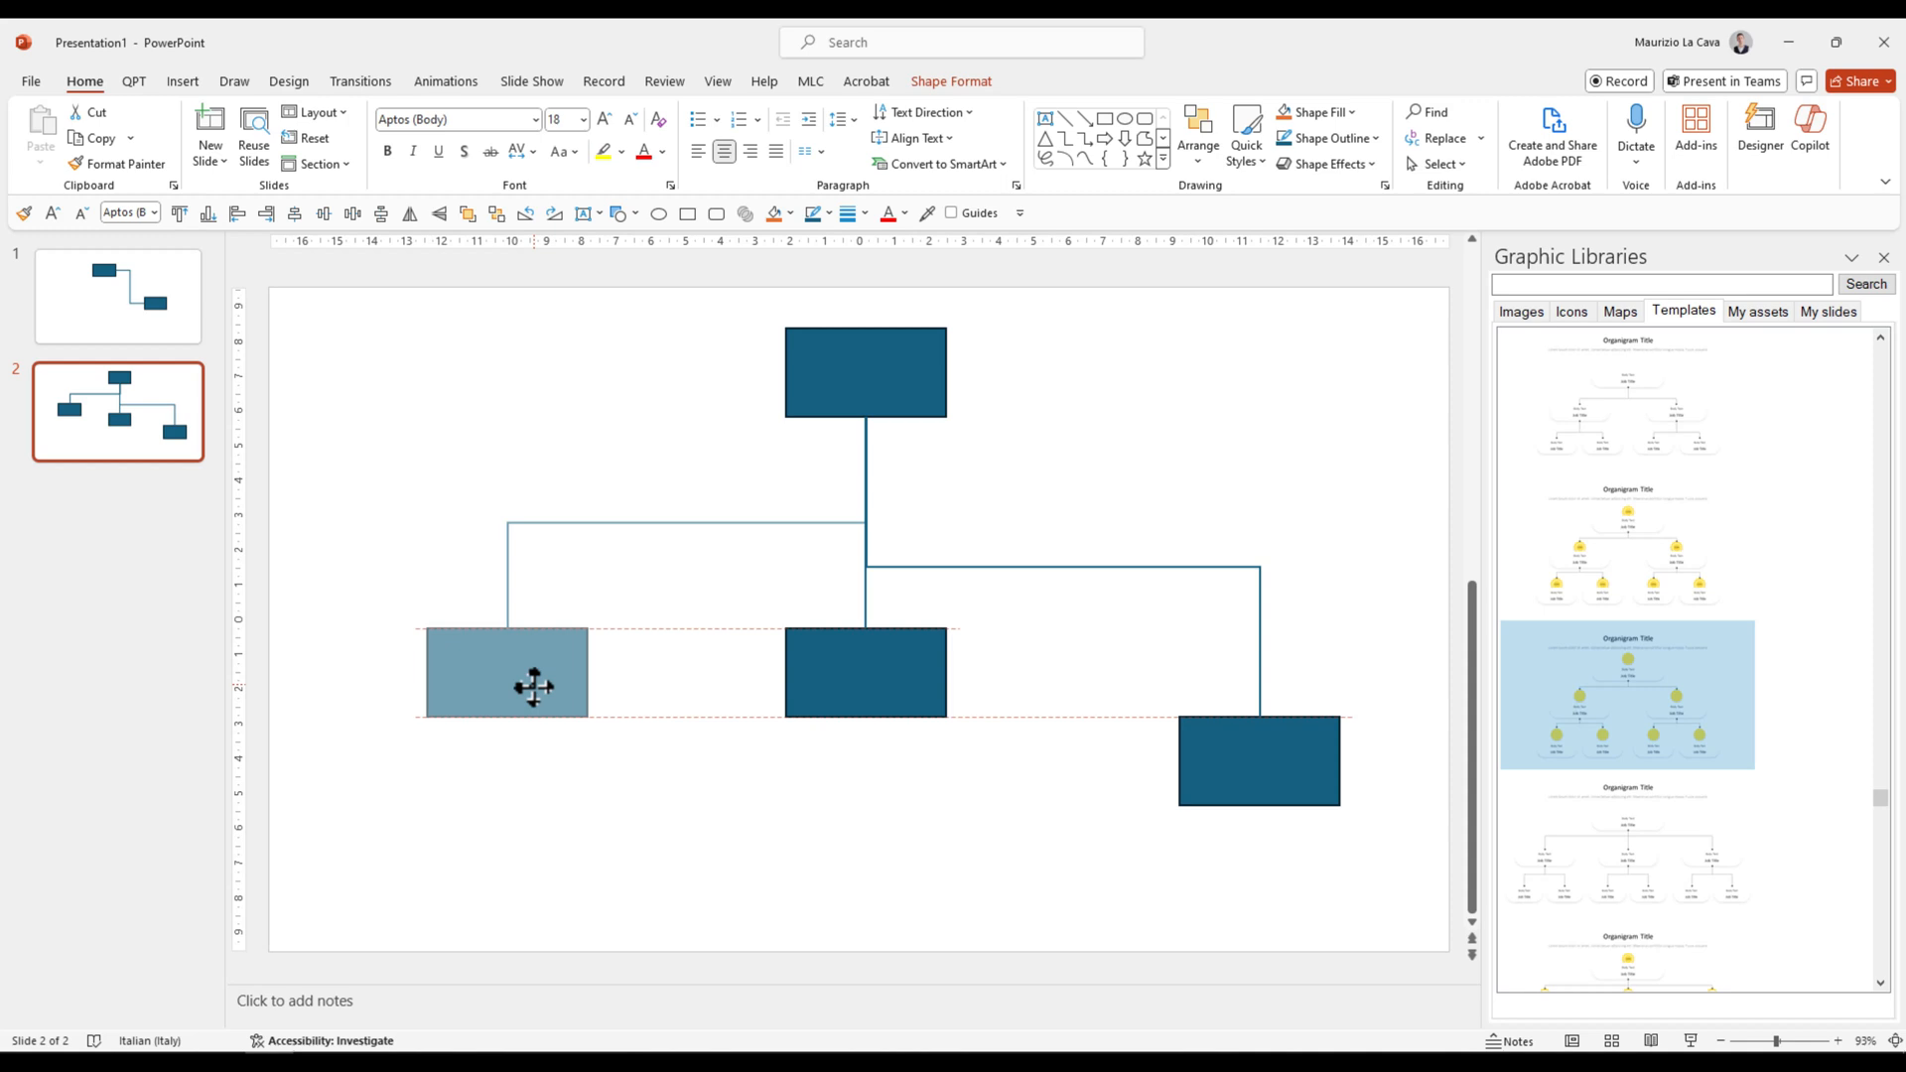
click(675, 522)
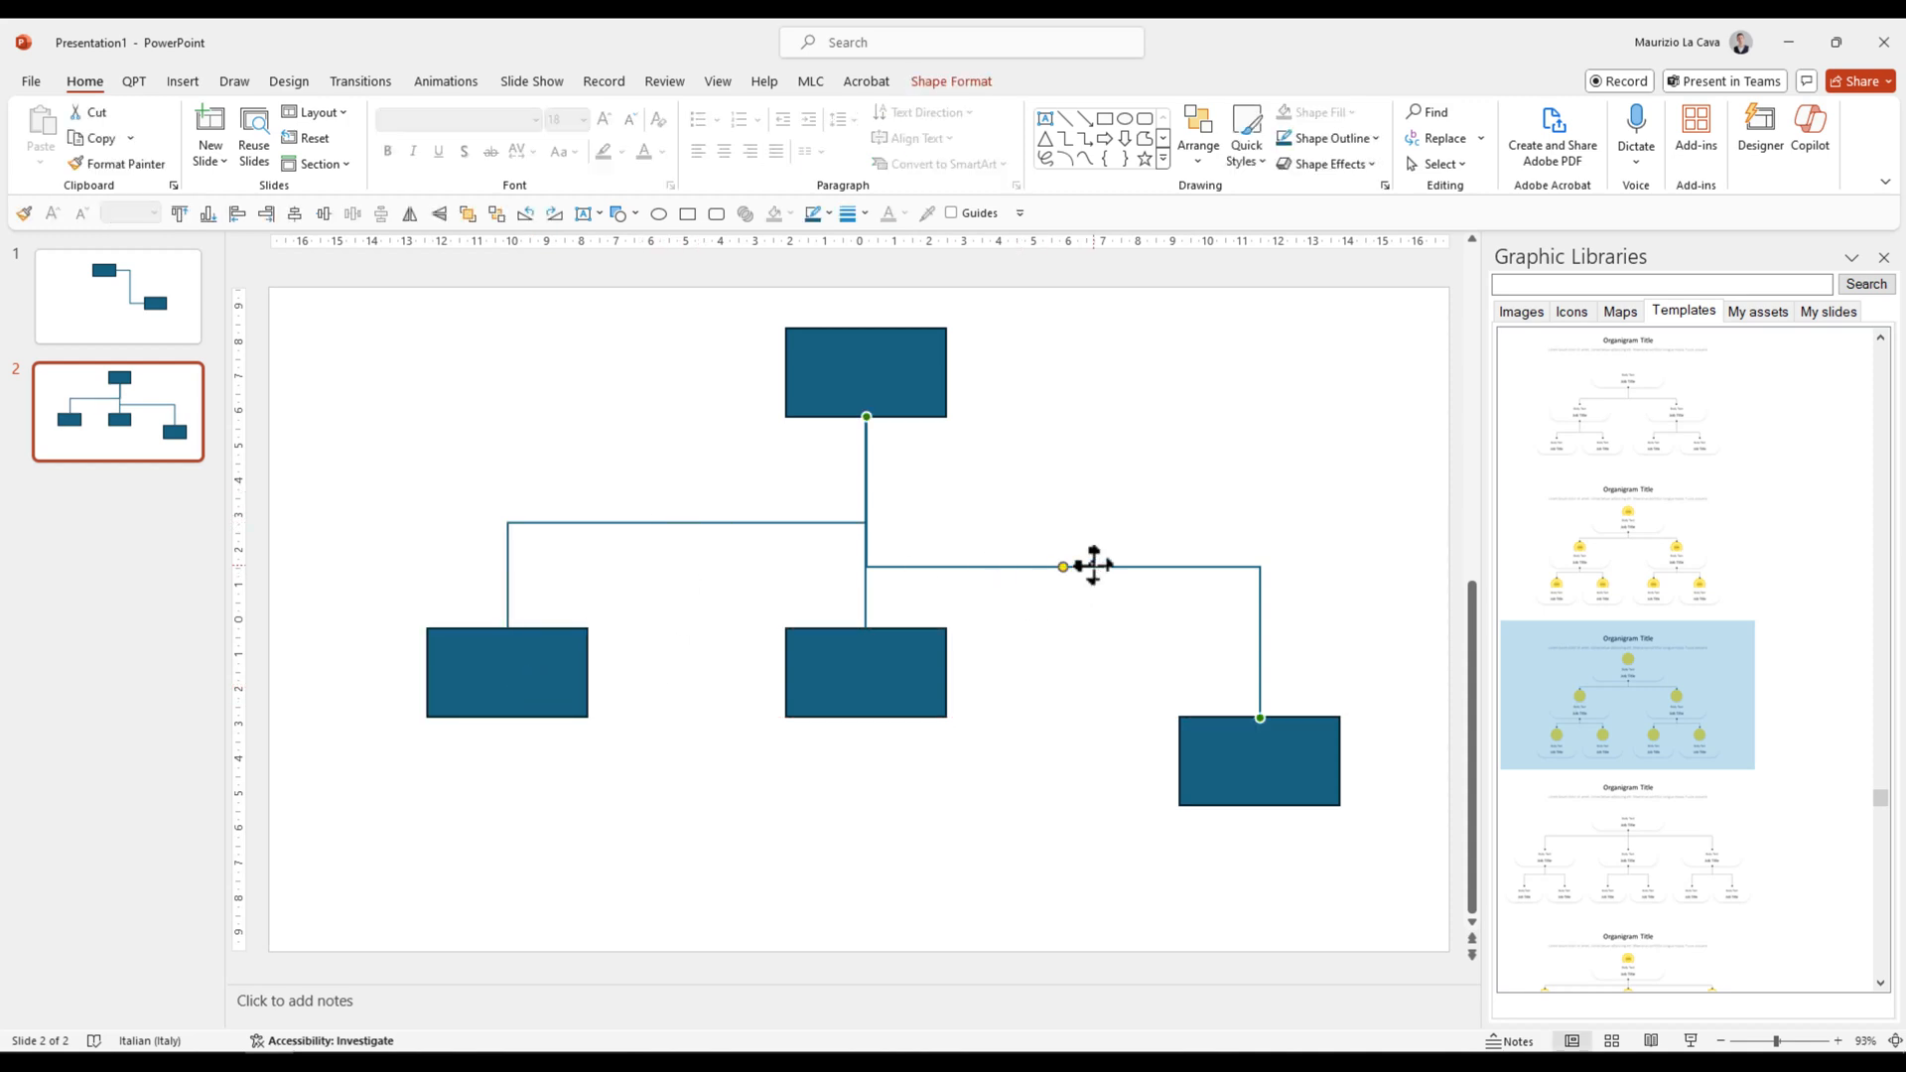
mouse_move(722, 524)
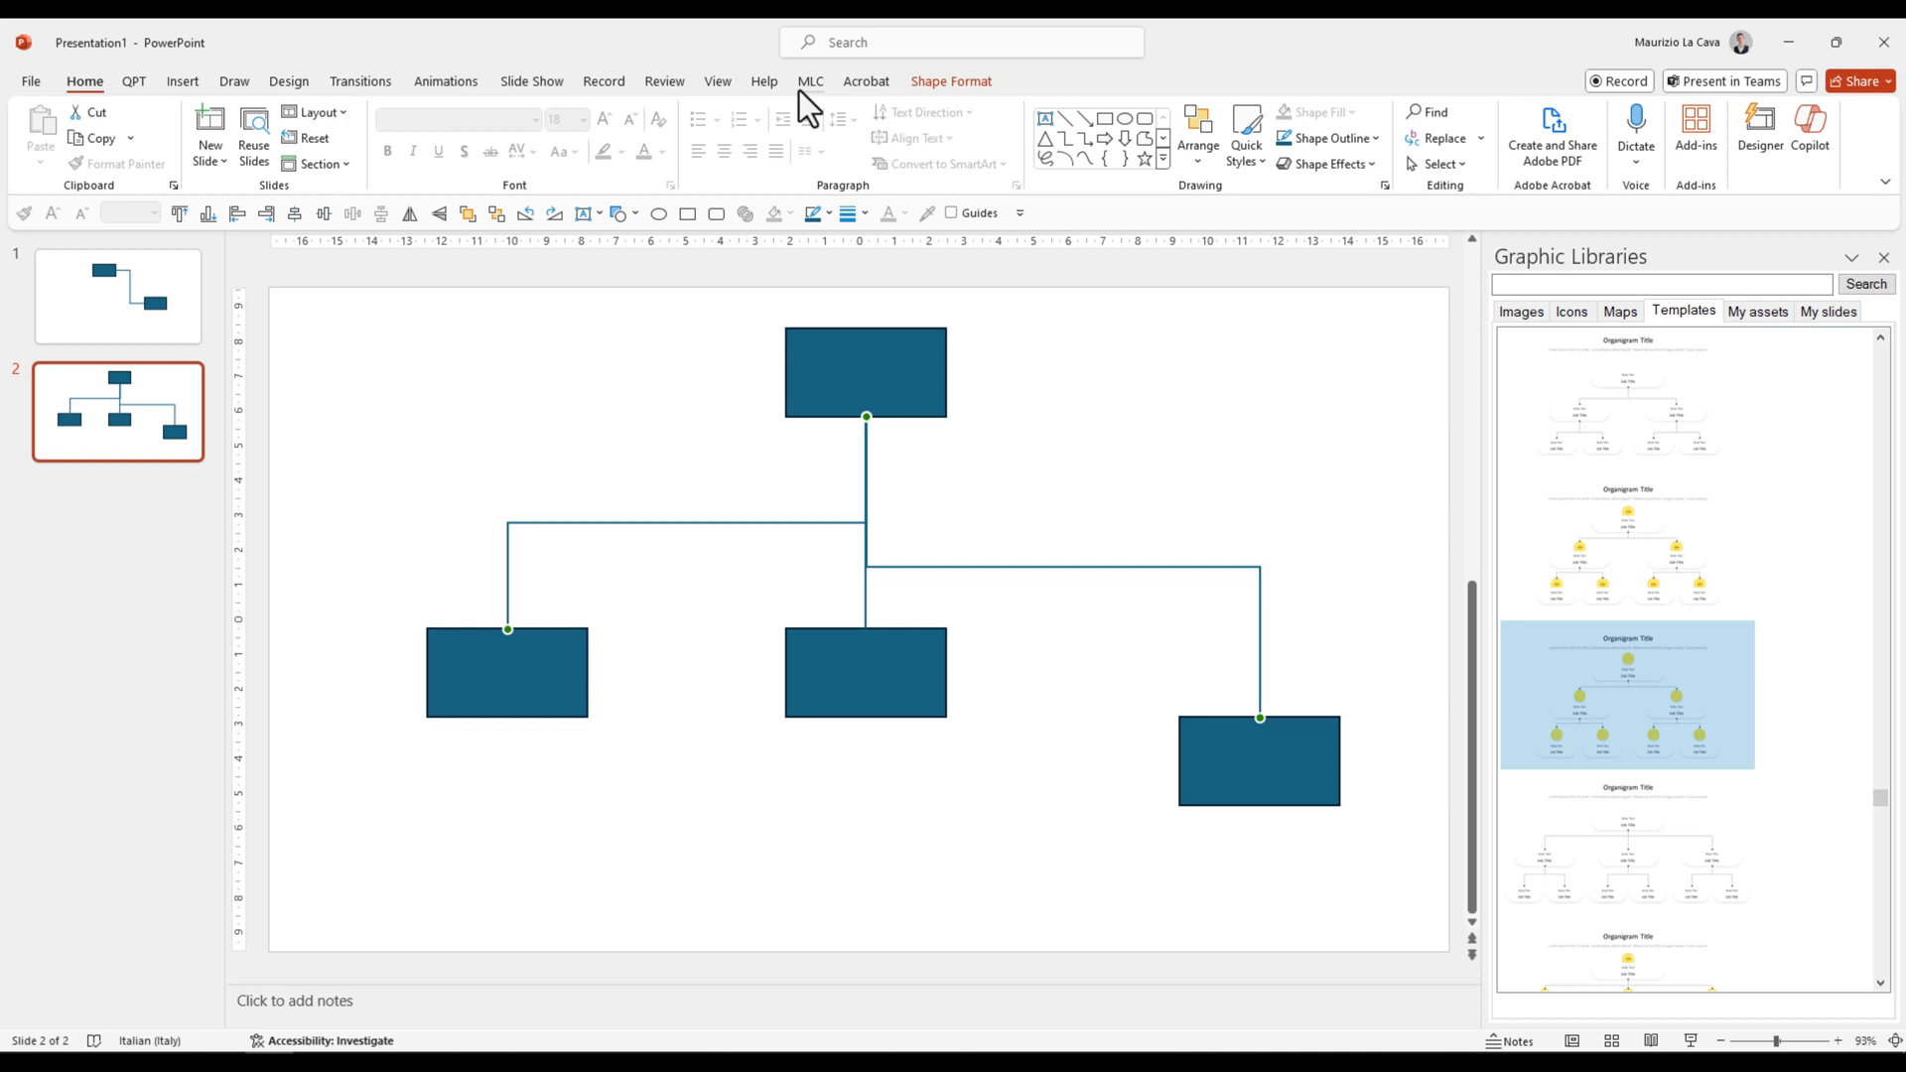
- Use the MLC add-in's Align Horizontal so all elbow connectors share one horizontal bar height
click(810, 79)
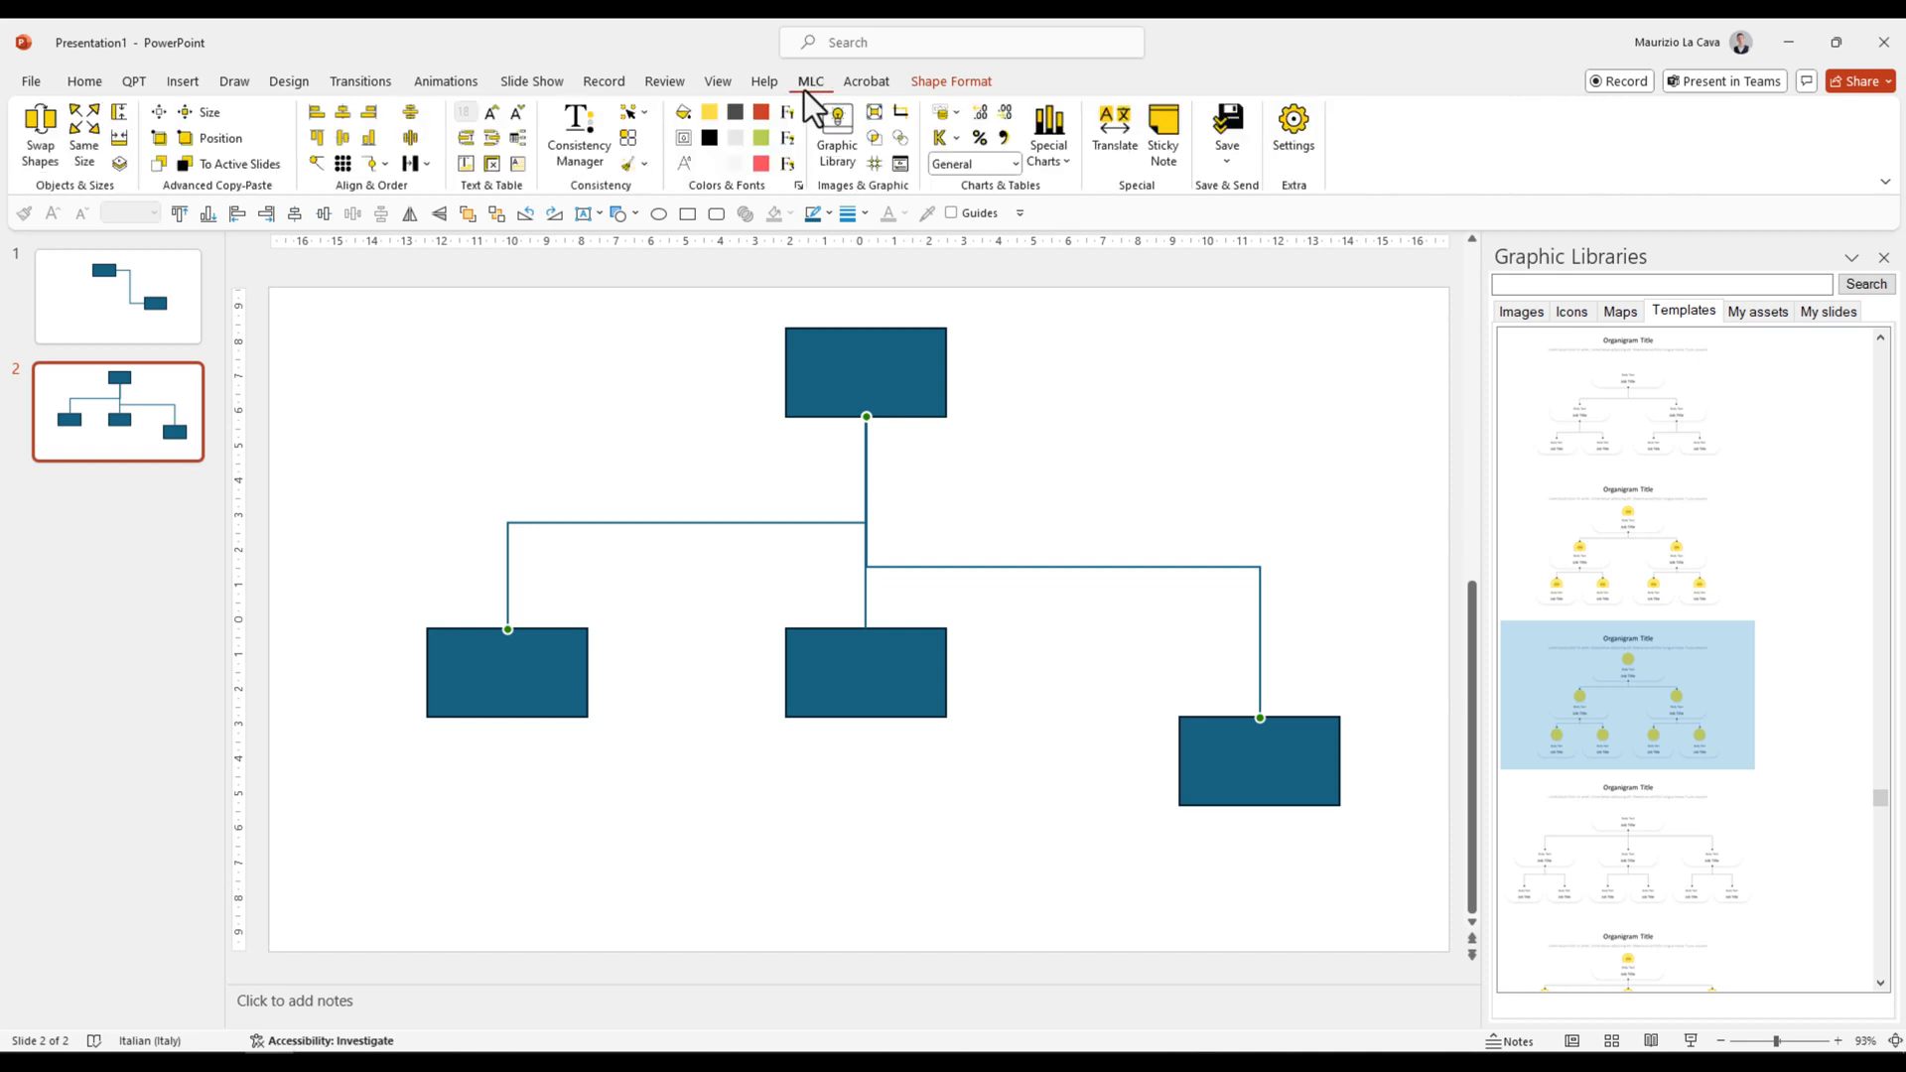
click(381, 162)
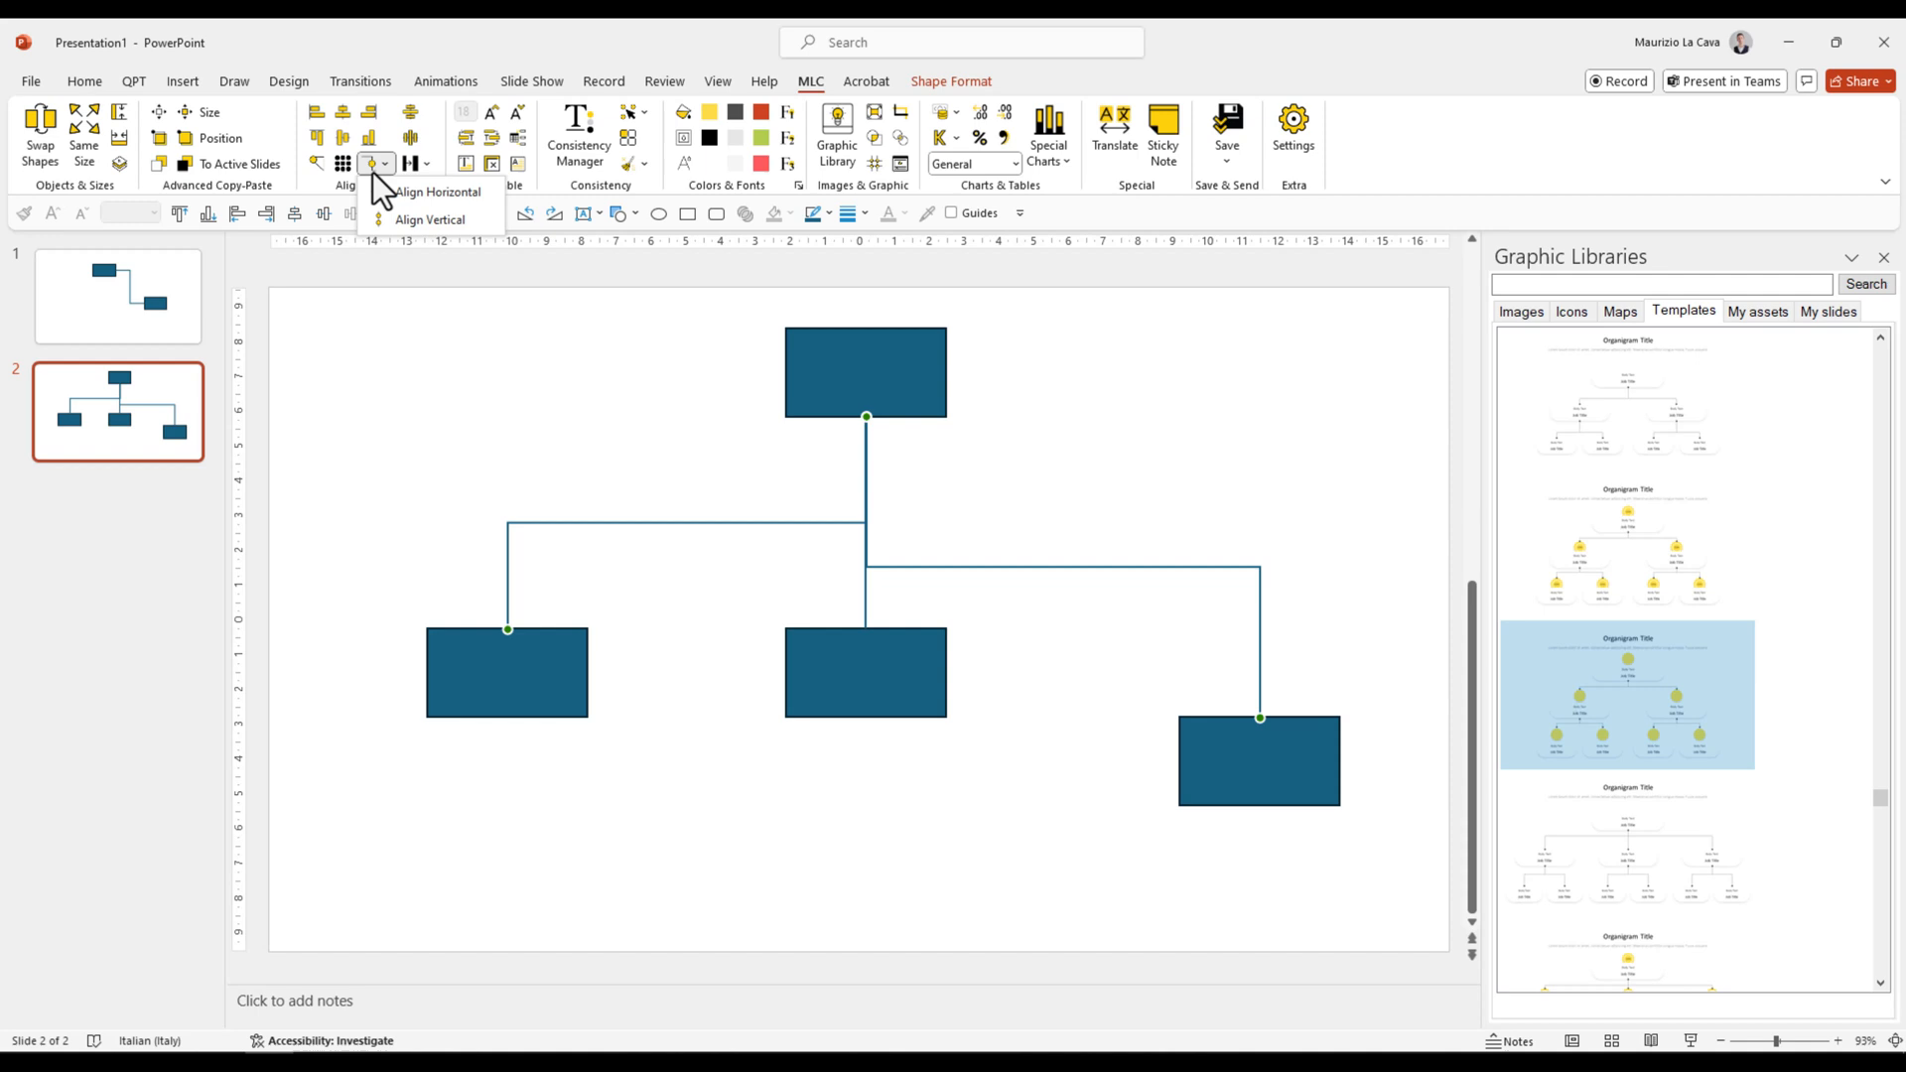
mouse_move(463, 218)
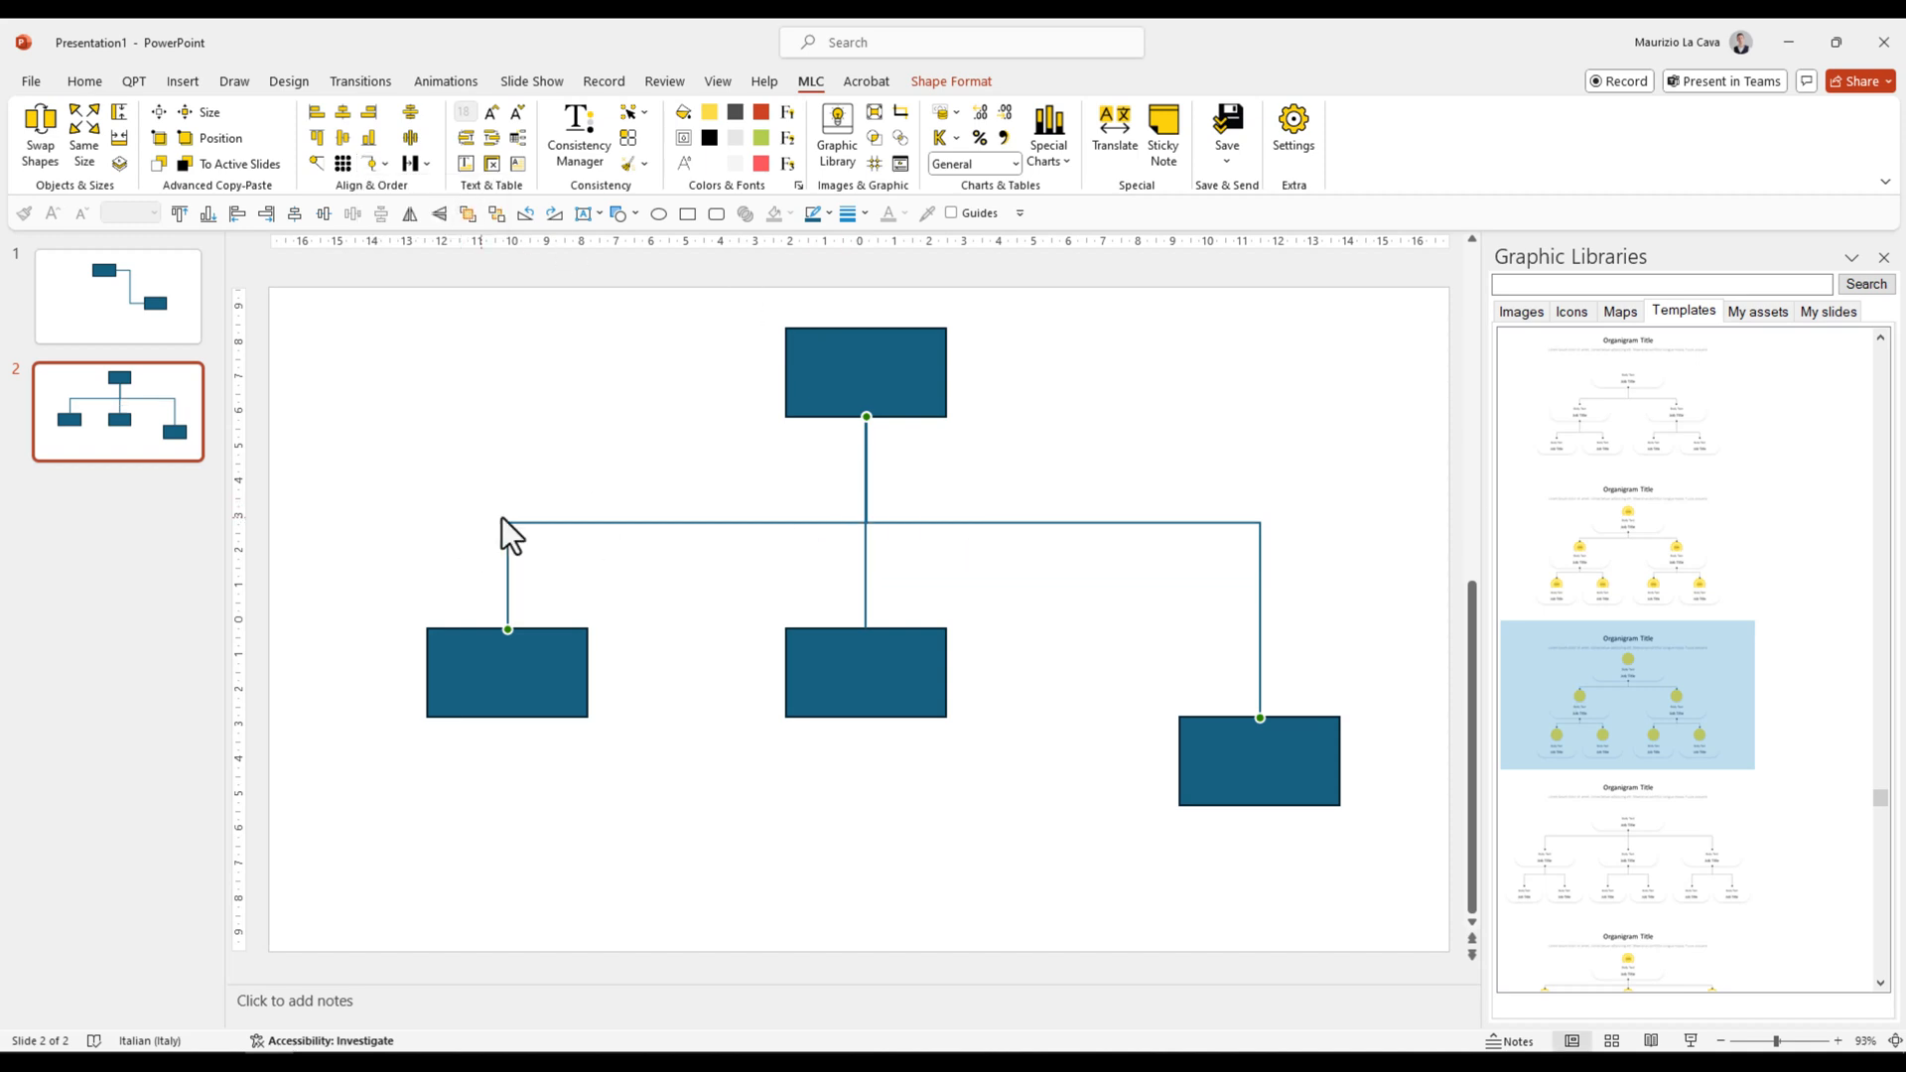
mouse_move(1213, 538)
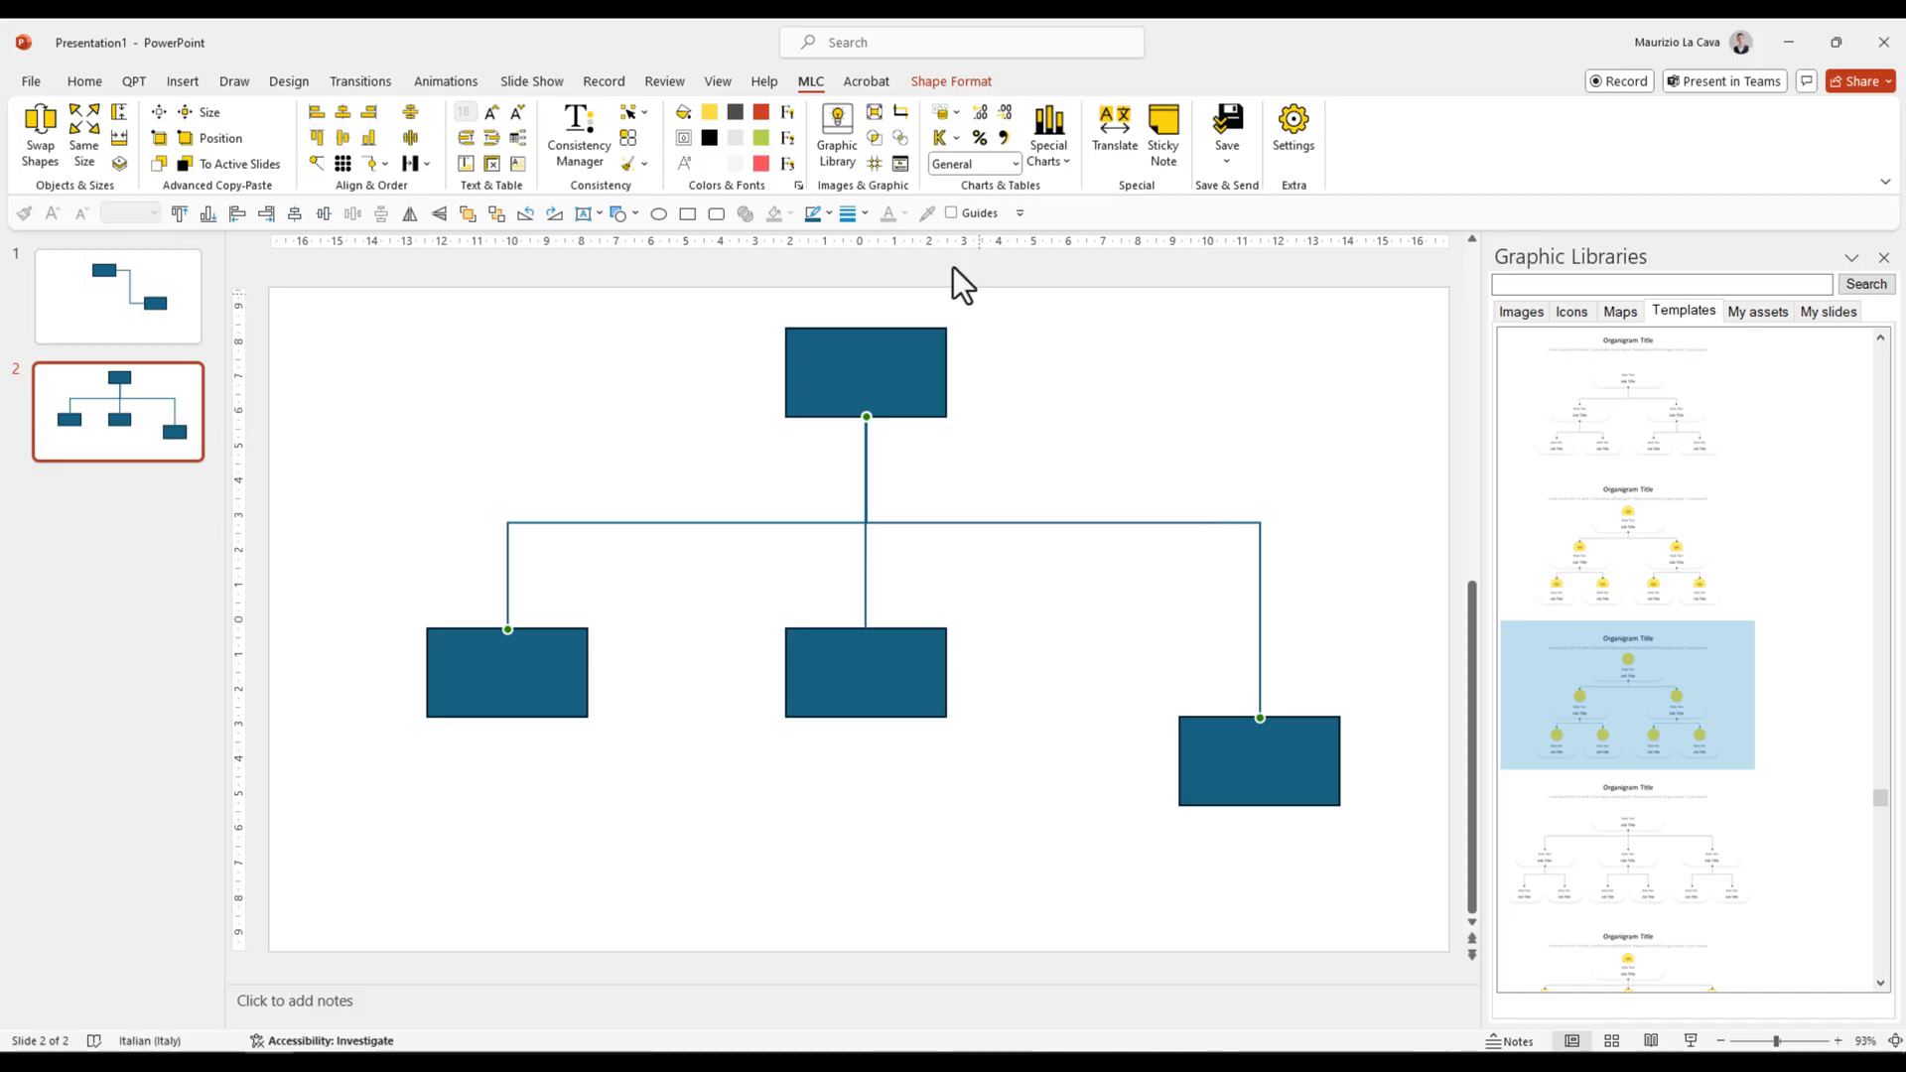
click(1064, 365)
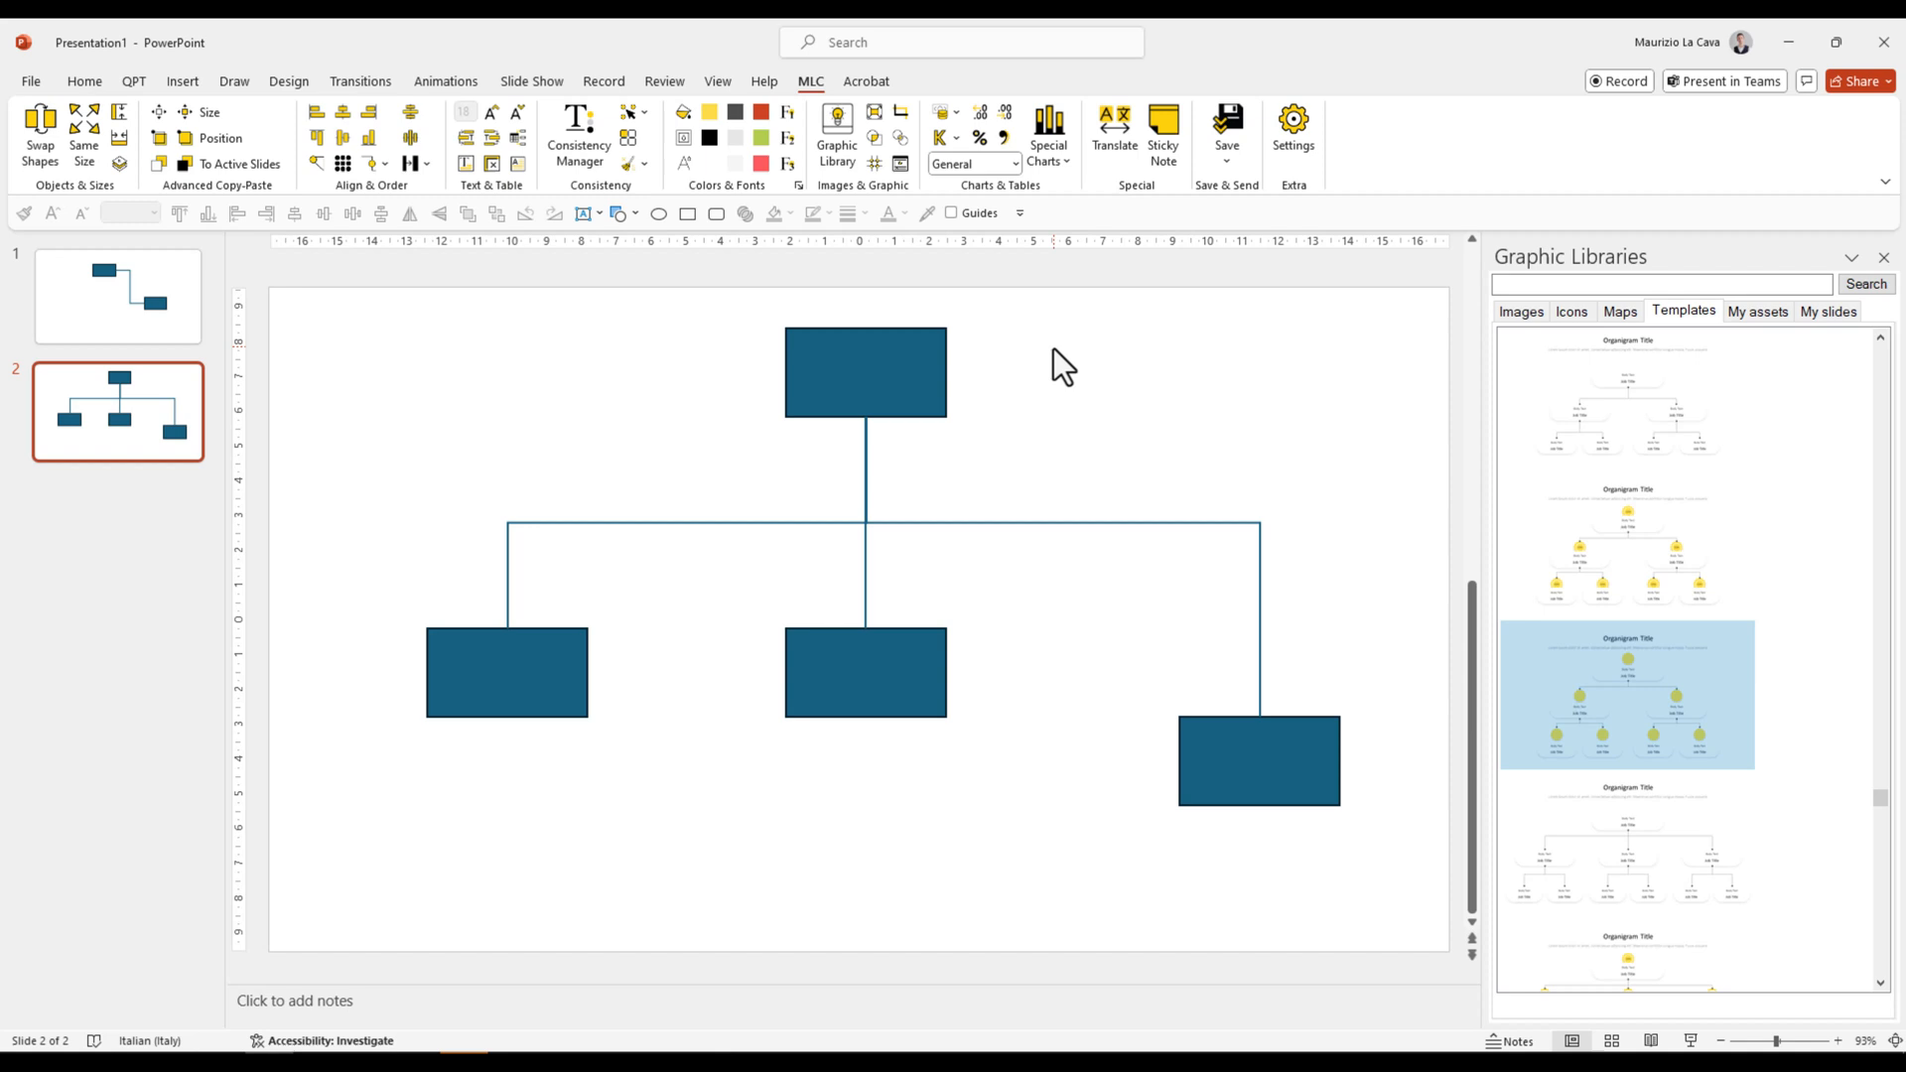
click(687, 213)
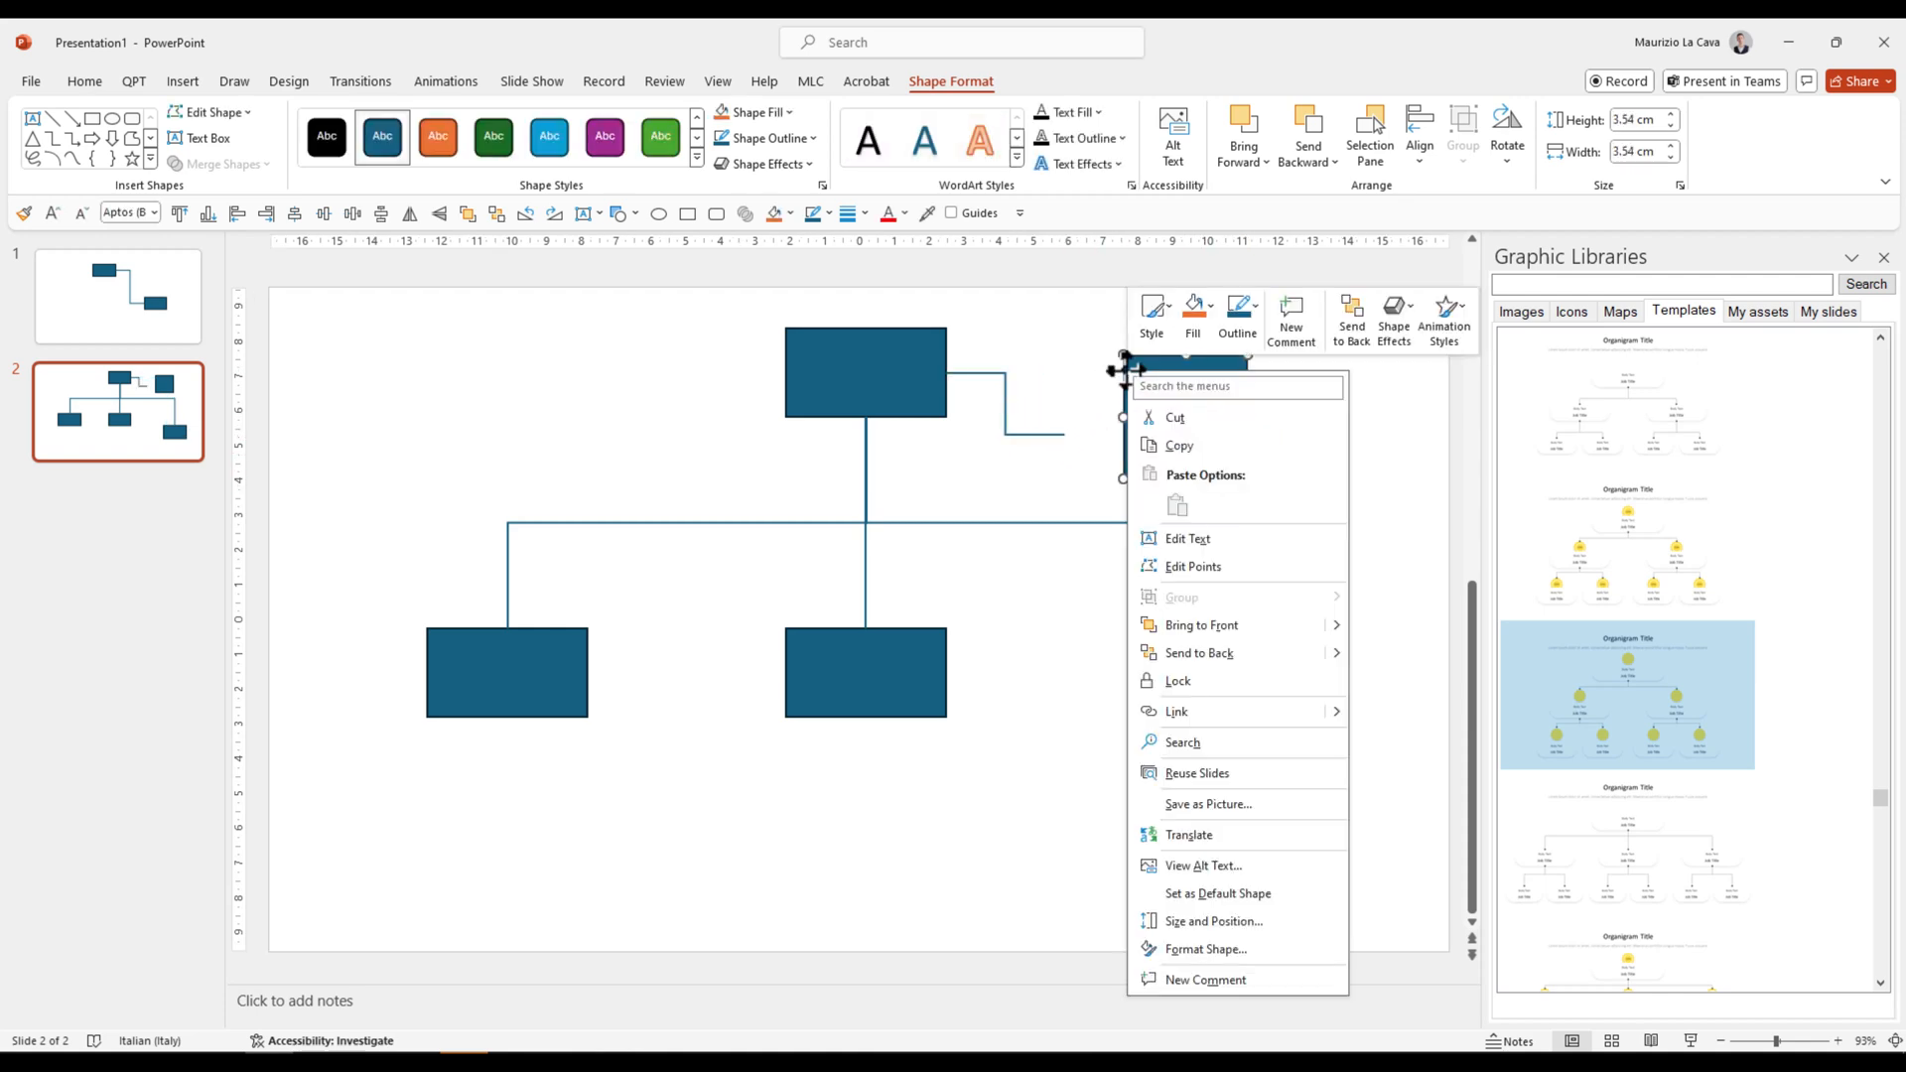
mouse_move(1221, 600)
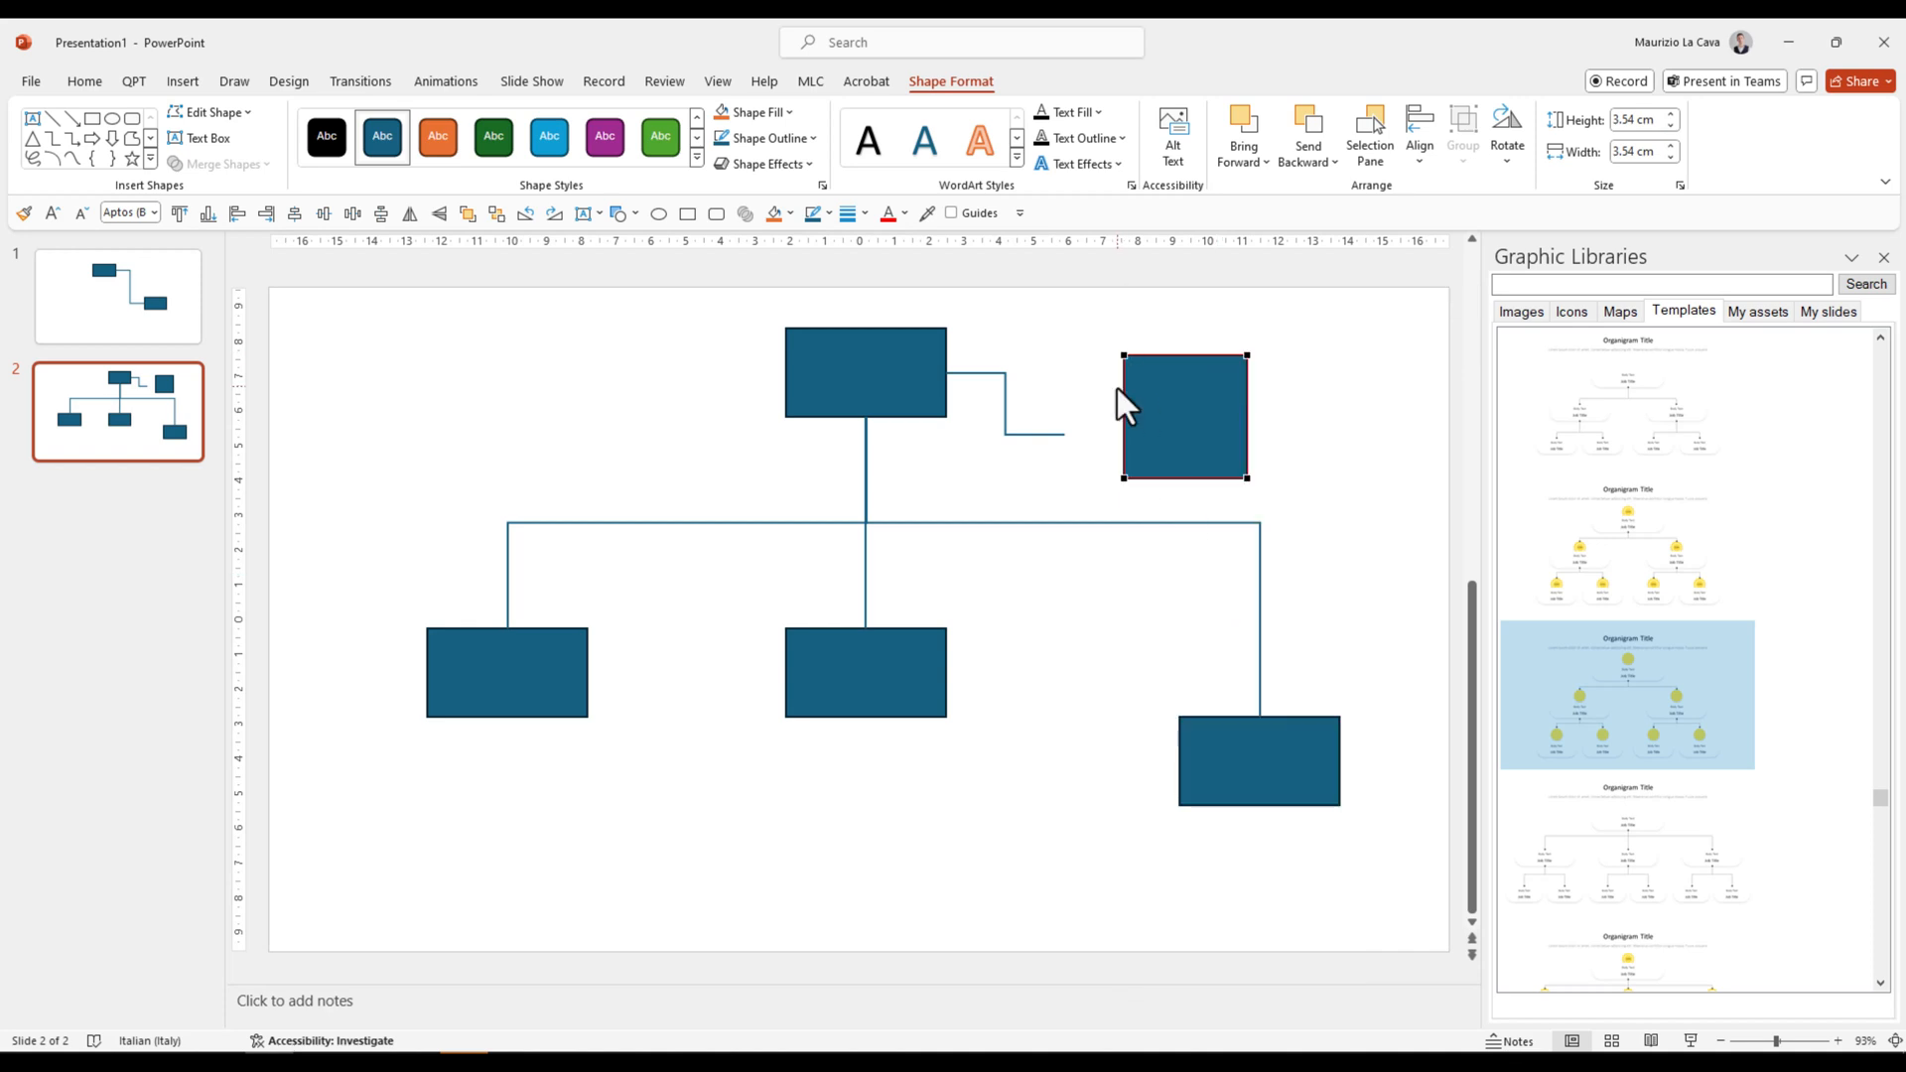
- Add a custom anchor point on the square for the elbow connector from the top box
right_click(1179, 413)
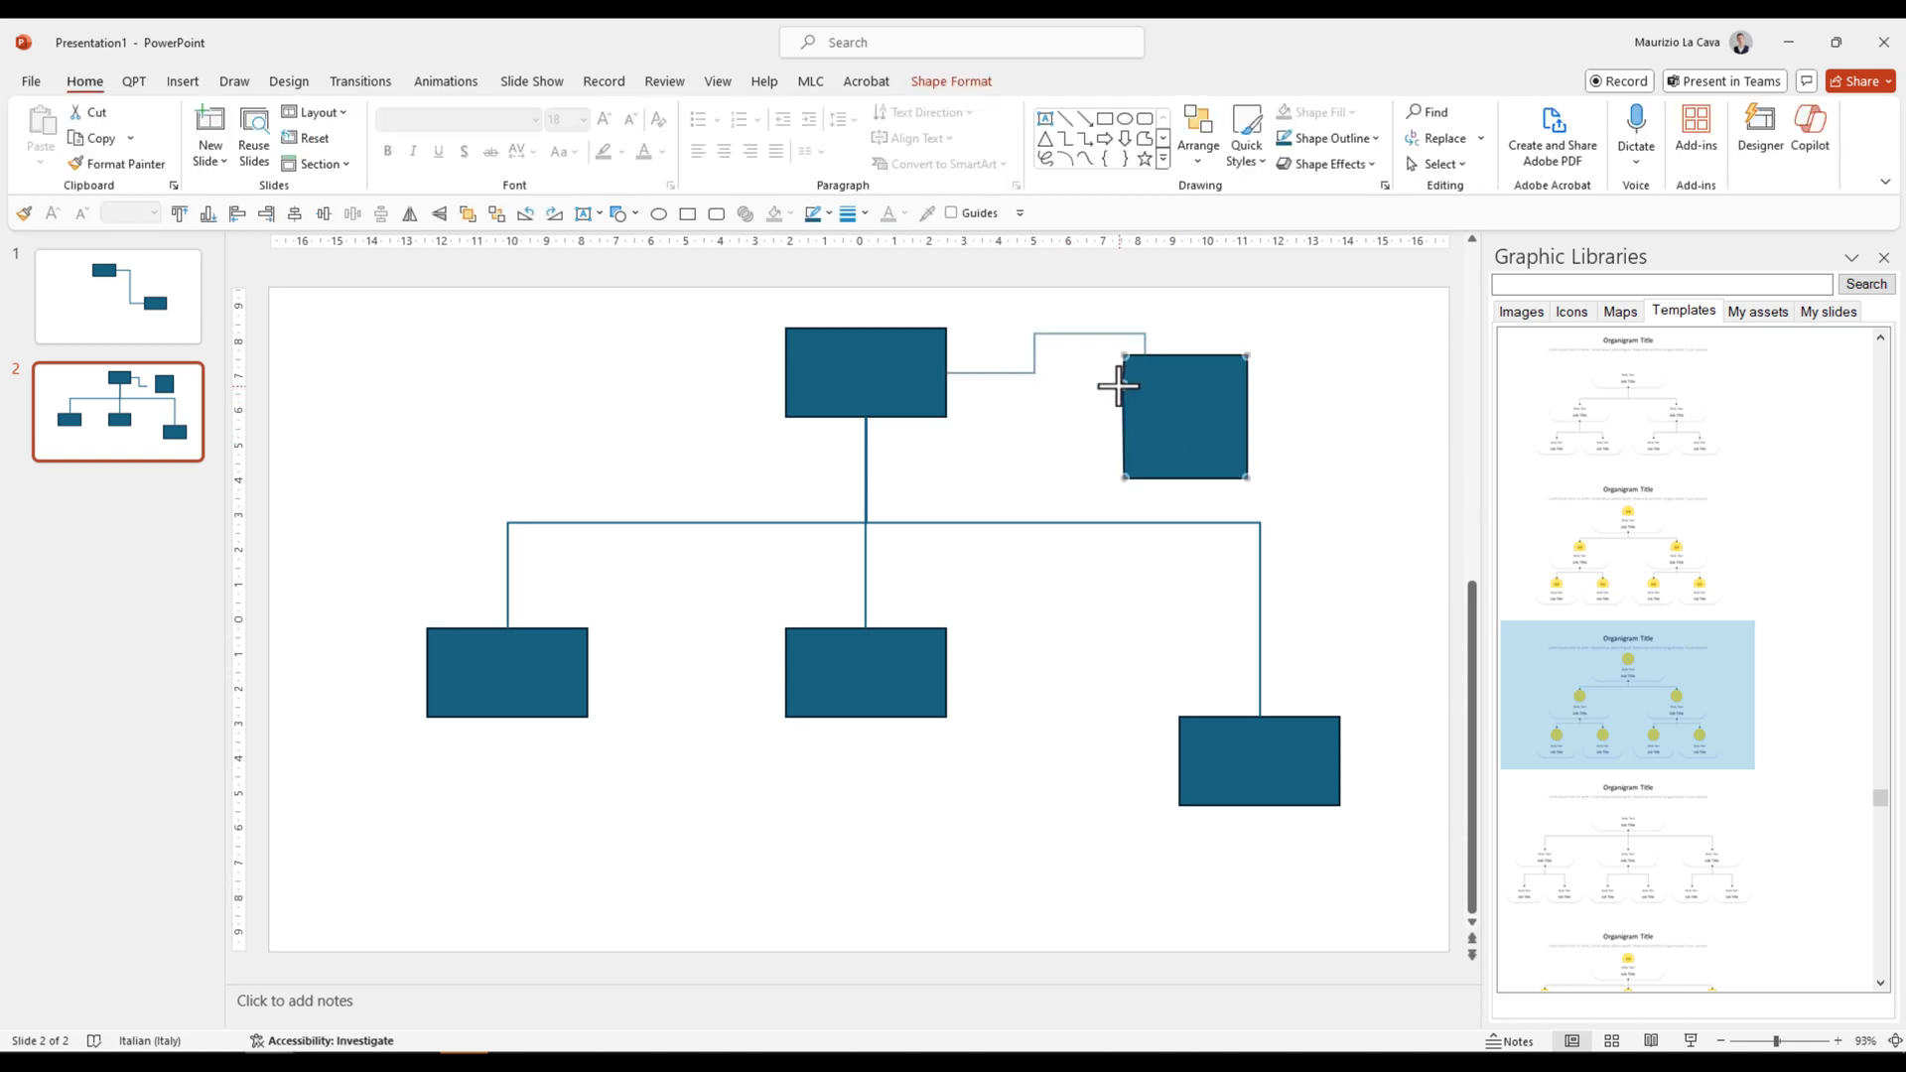
mouse_move(1118, 388)
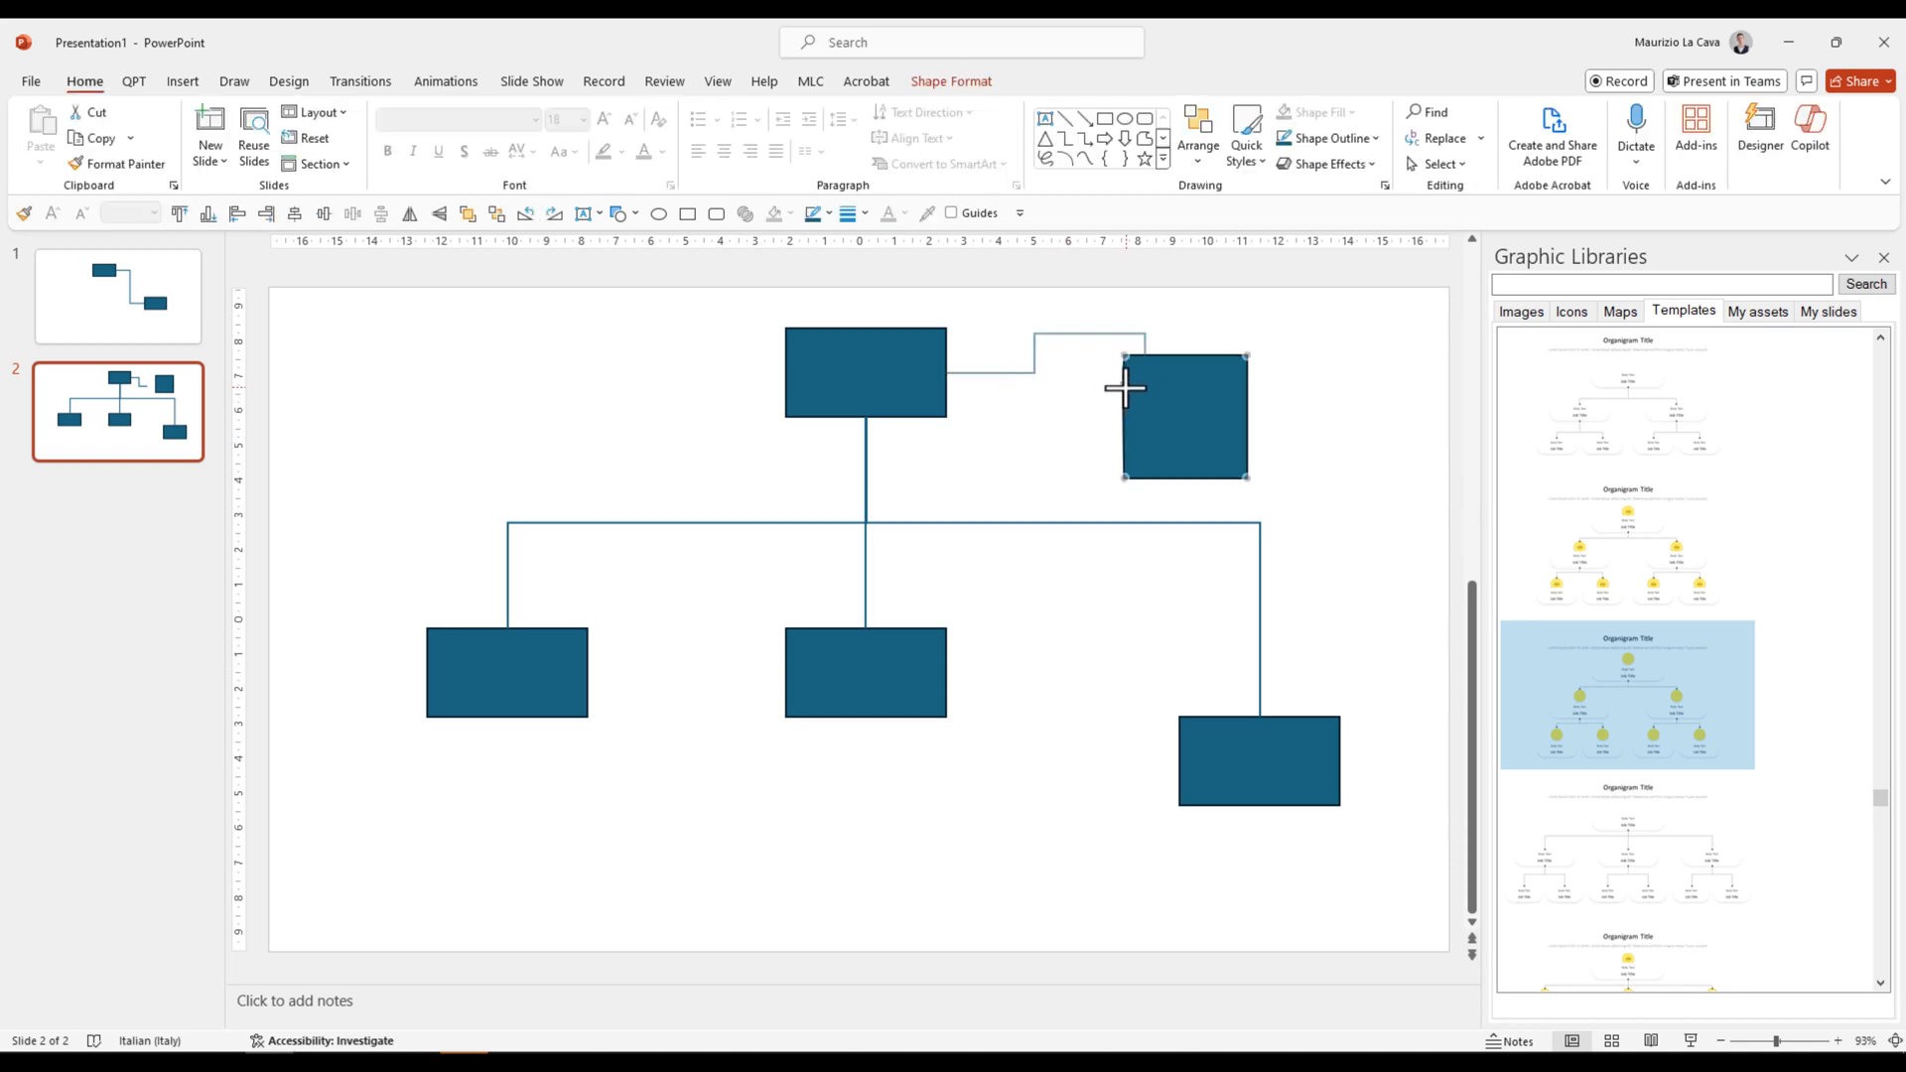